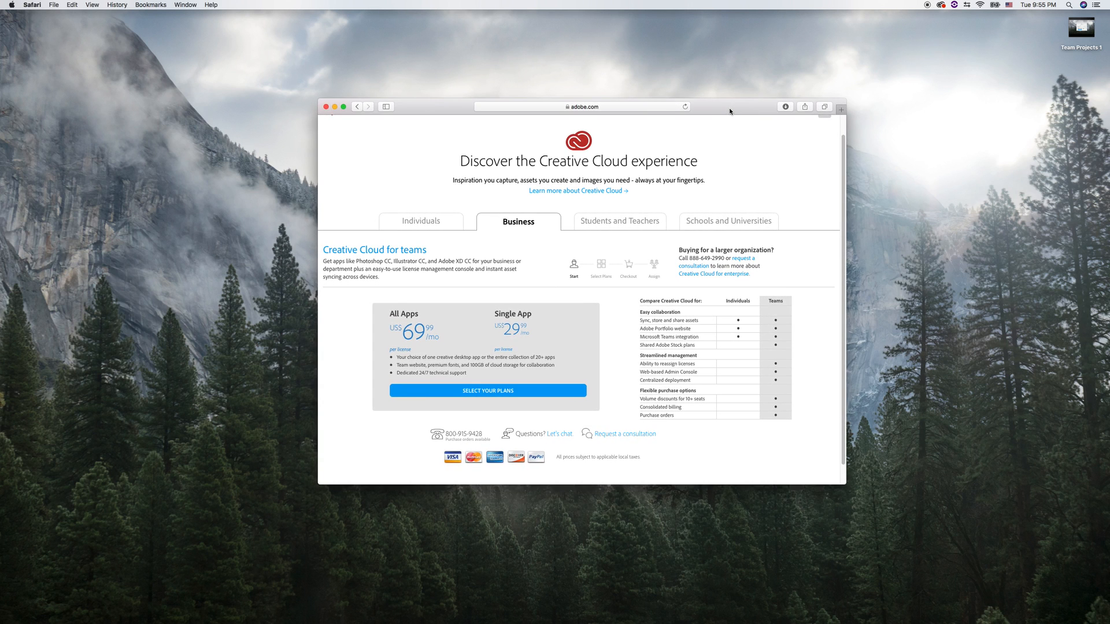
mouse_move(374, 268)
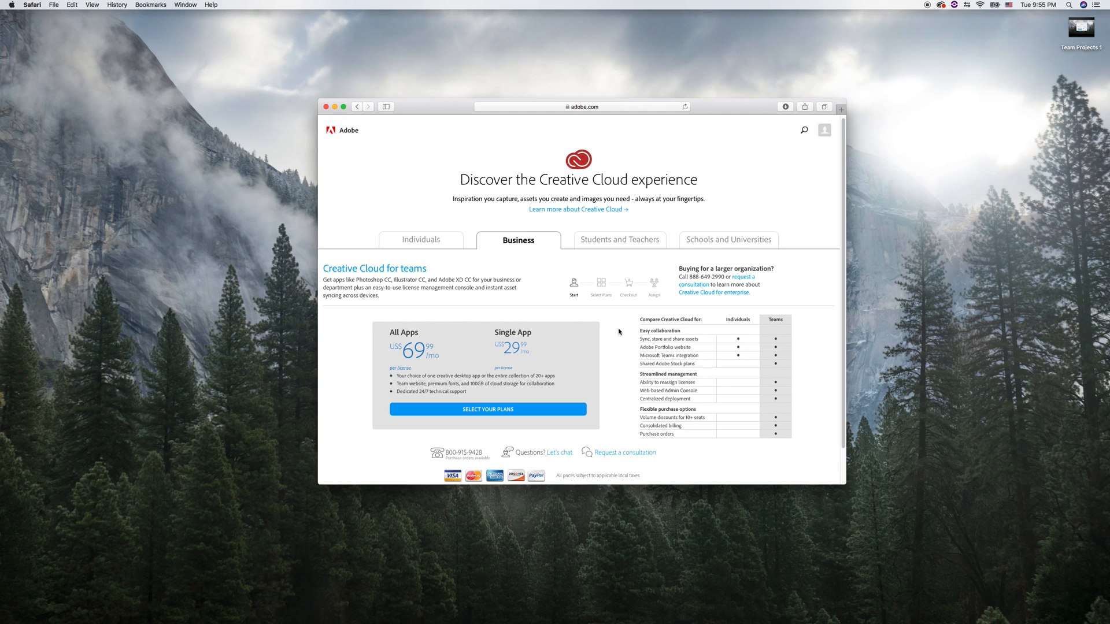
mouse_move(548, 301)
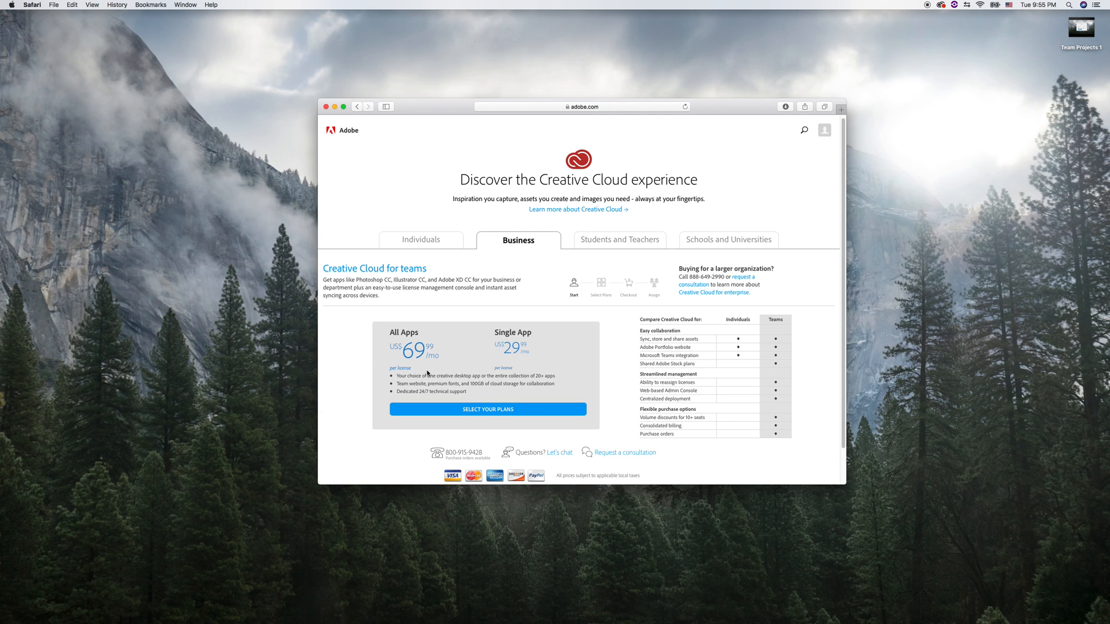
- Compare the Creative Cloud individual and business plans, ending on the business plans
click(420, 240)
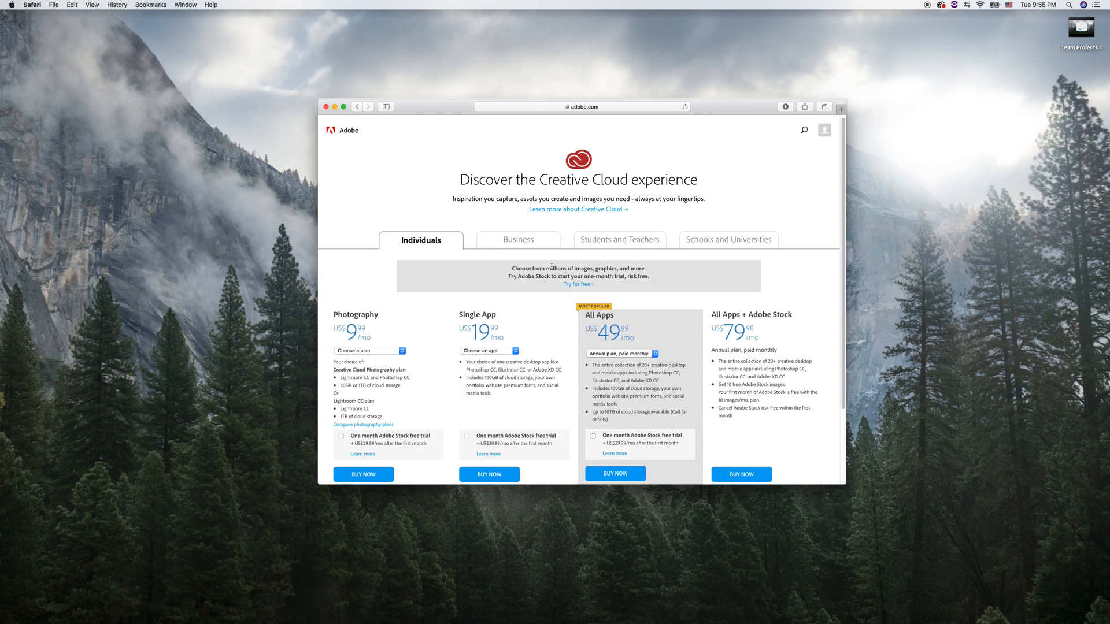
mouse_move(633, 303)
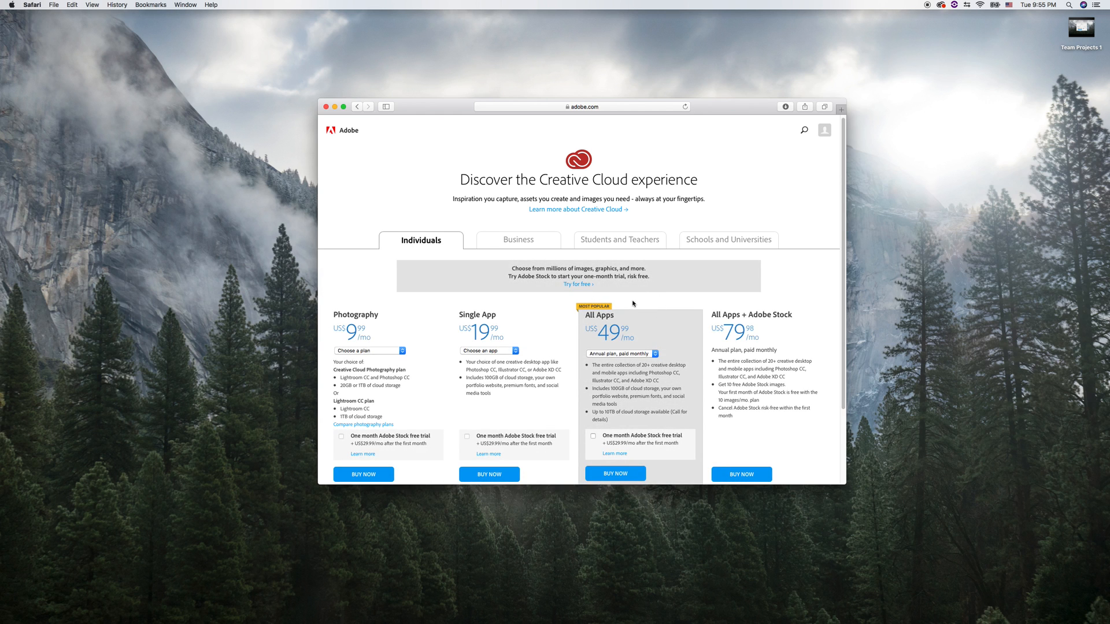
click(518, 240)
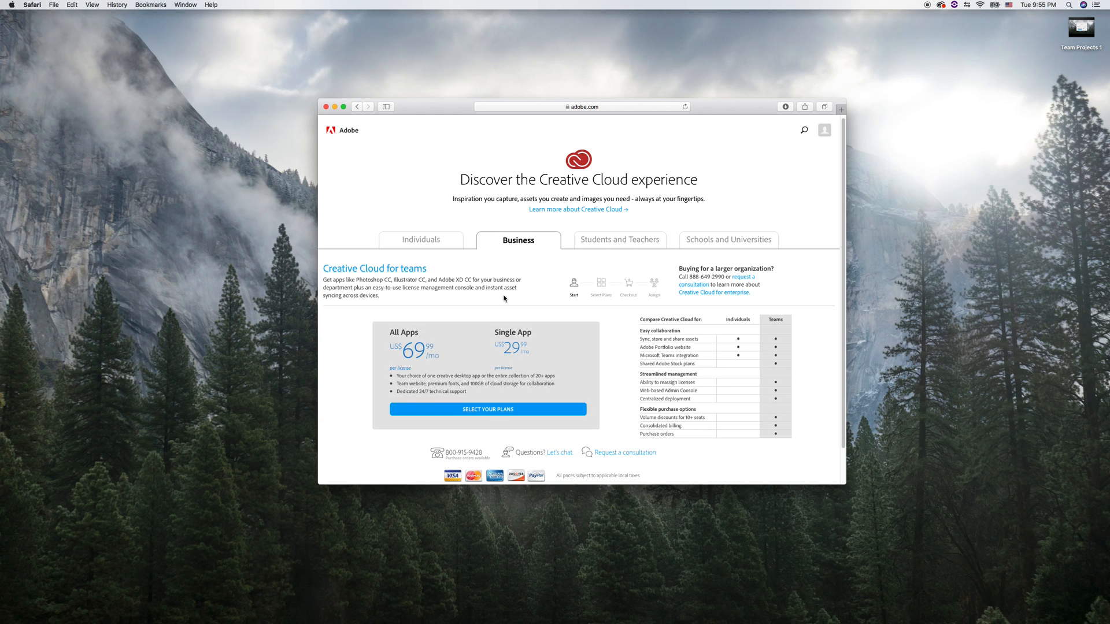
mouse_move(366, 316)
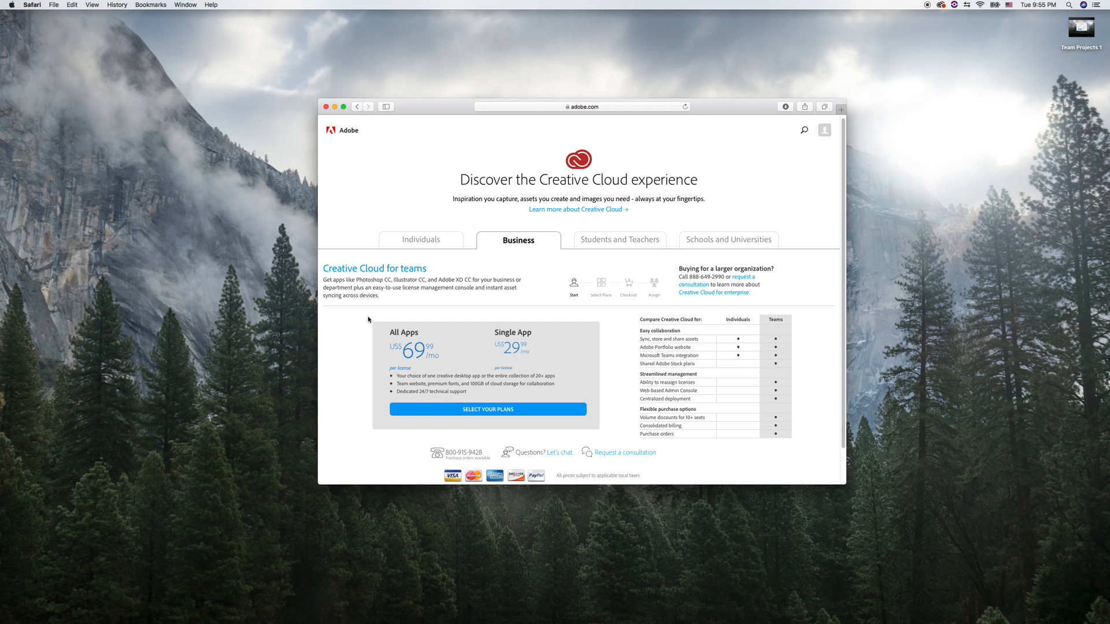
click(420, 240)
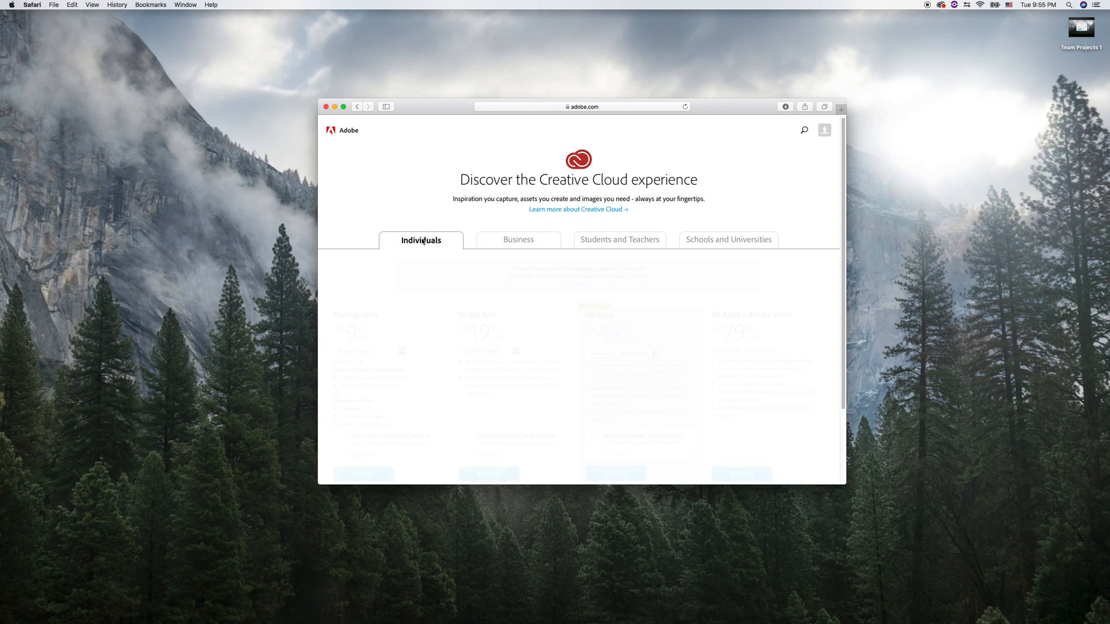
click(518, 240)
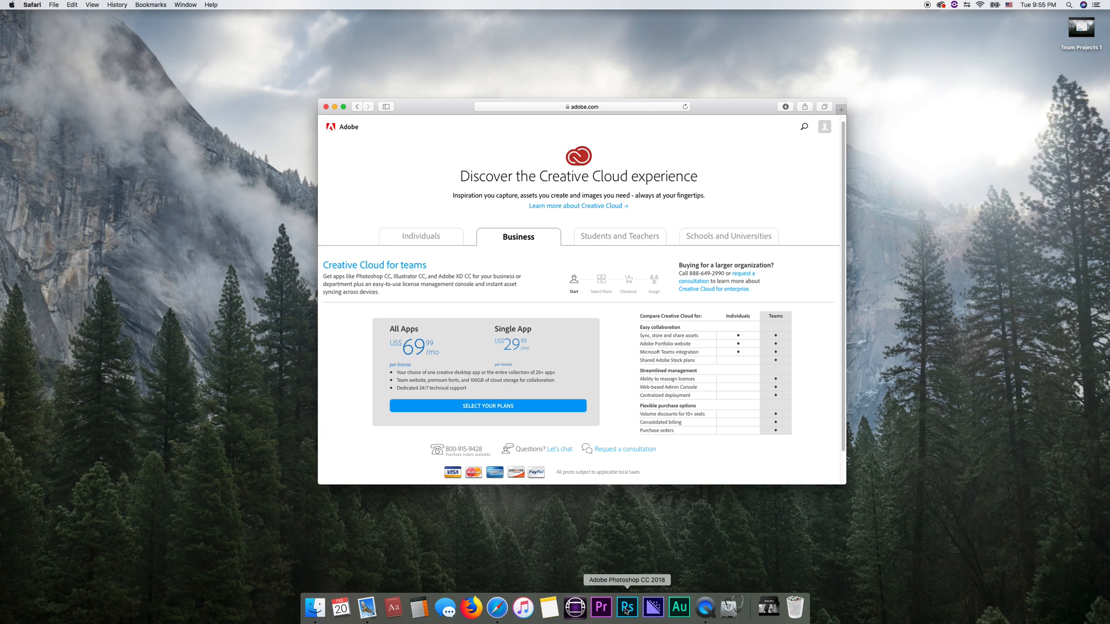
mouse_move(711, 103)
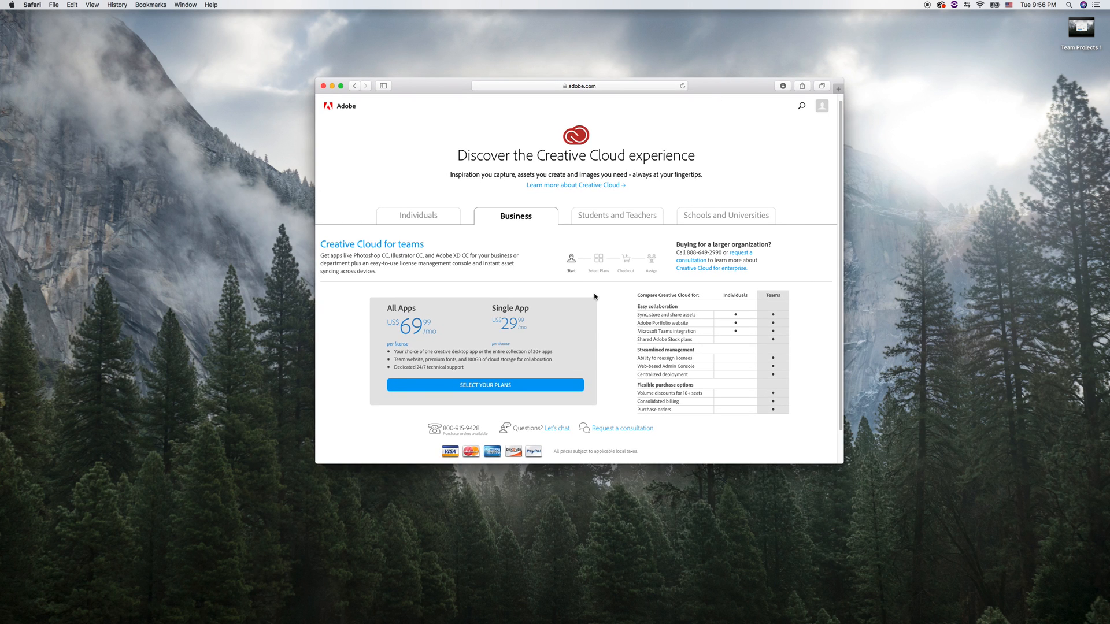
- Launch Premiere Pro CC and begin a new project from the Start screen
scroll(down, 3)
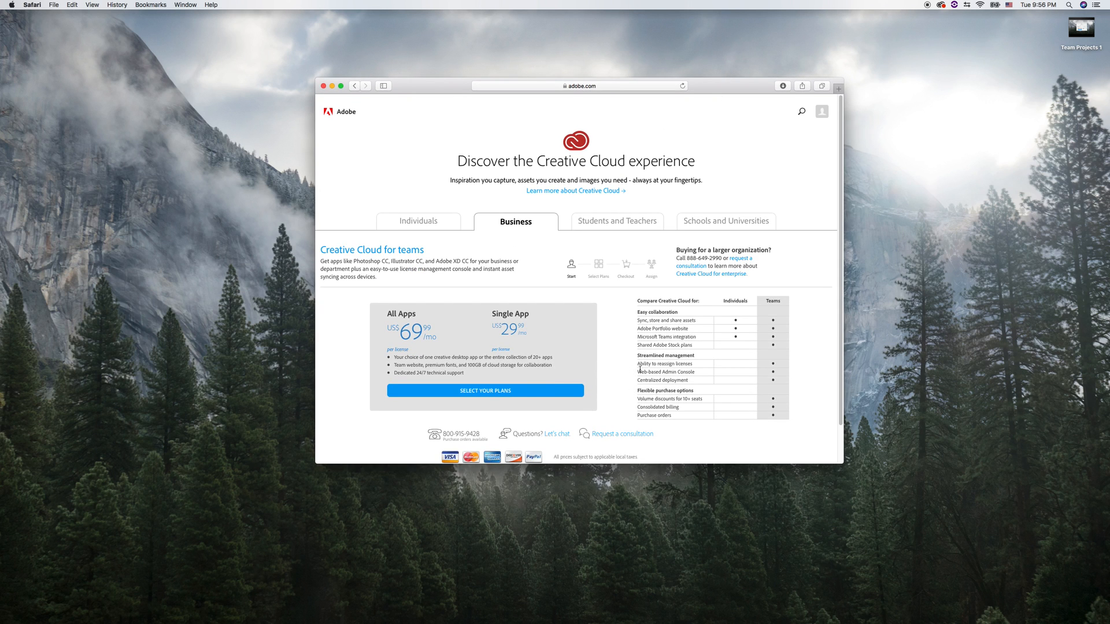
mouse_move(592, 284)
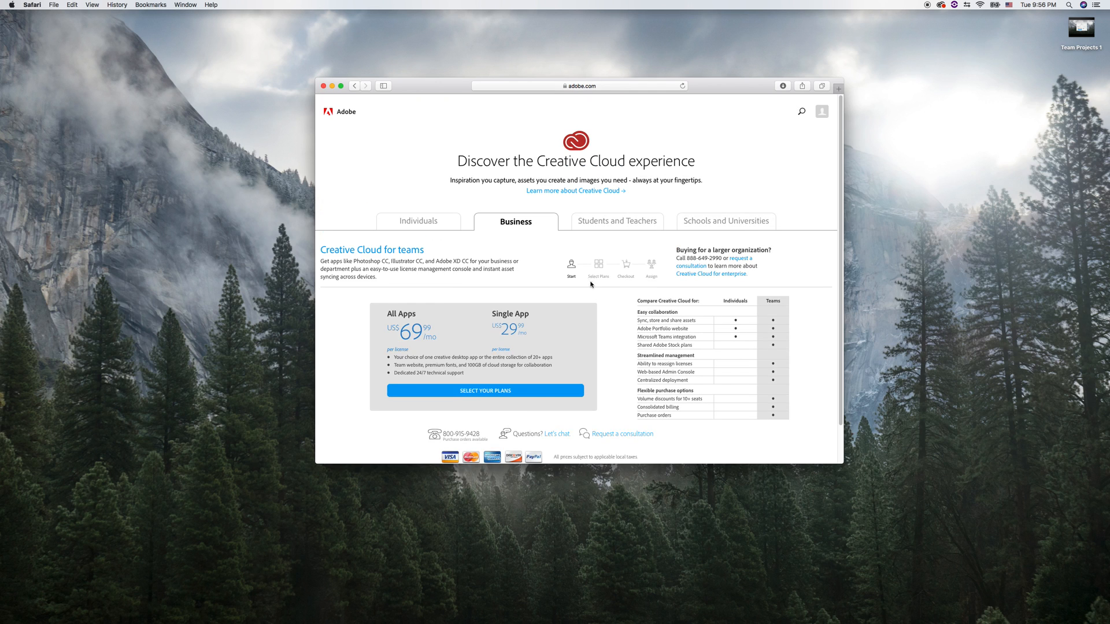
mouse_move(721, 609)
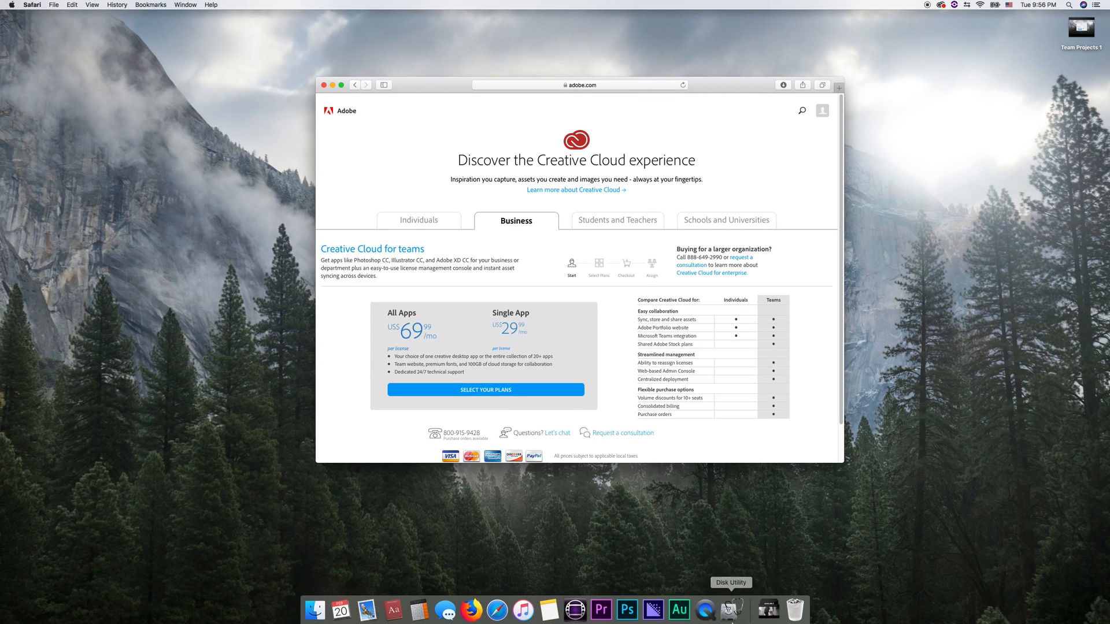
mouse_move(600, 609)
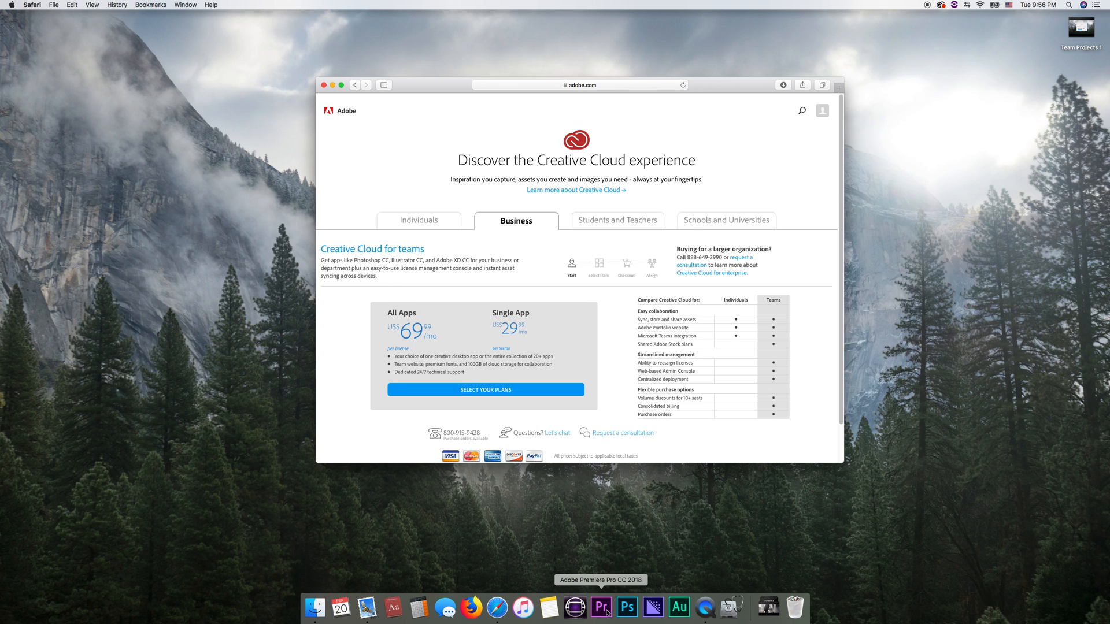
mouse_move(605, 612)
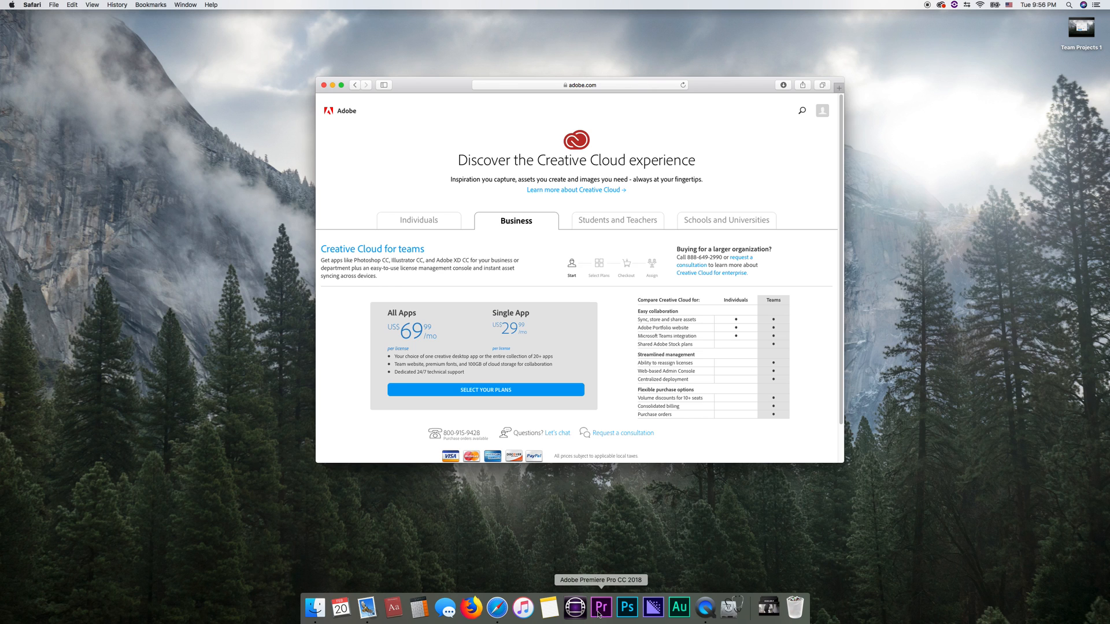
click(600, 607)
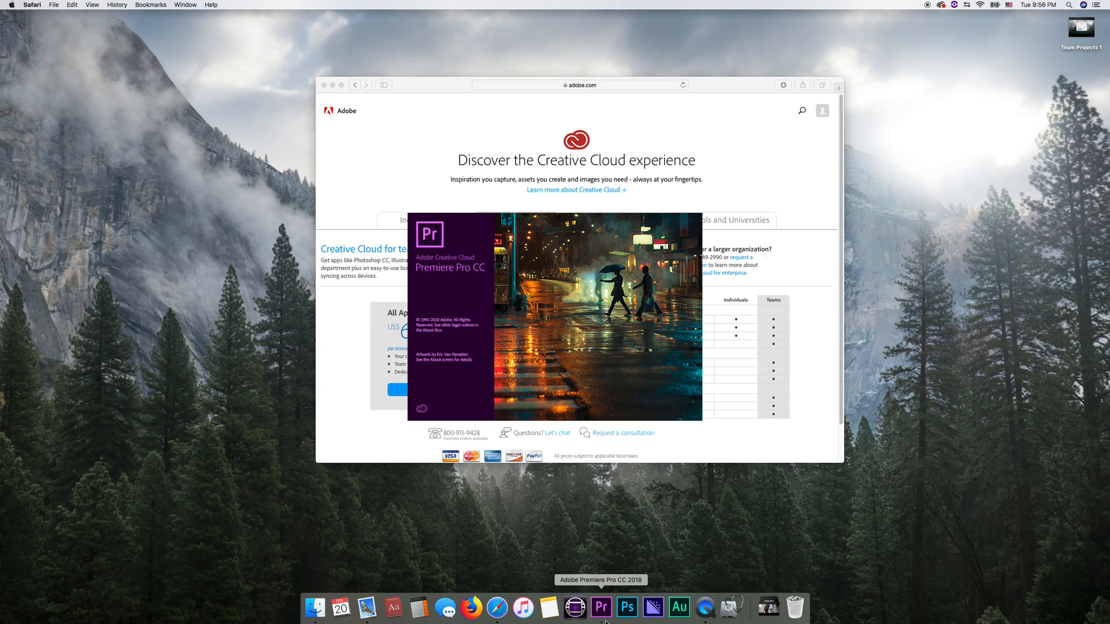
mouse_move(744, 86)
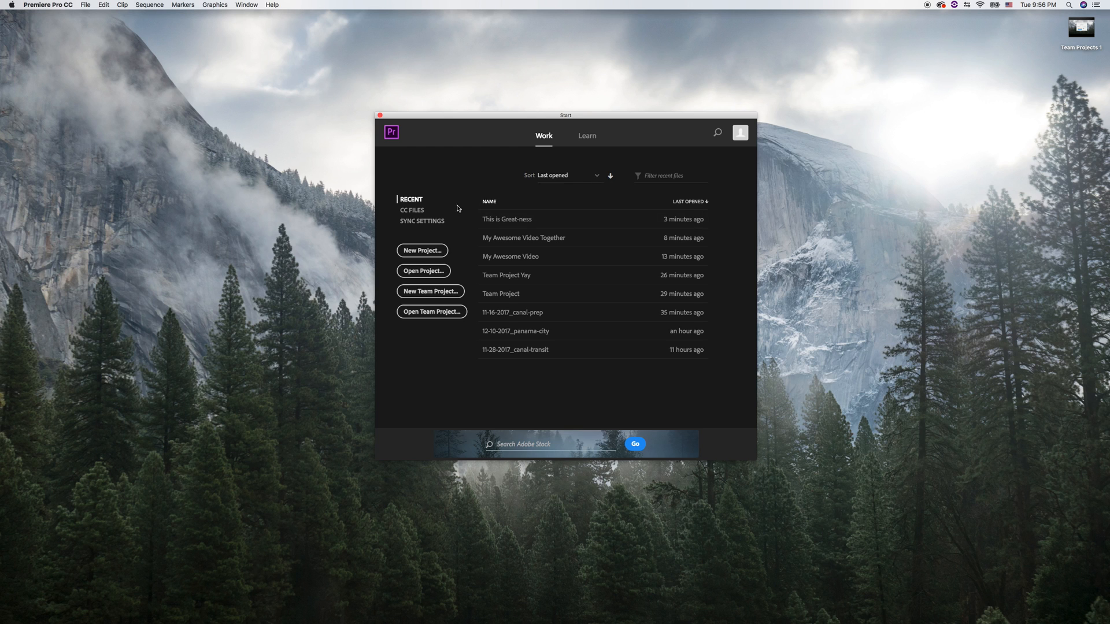
mouse_move(432, 312)
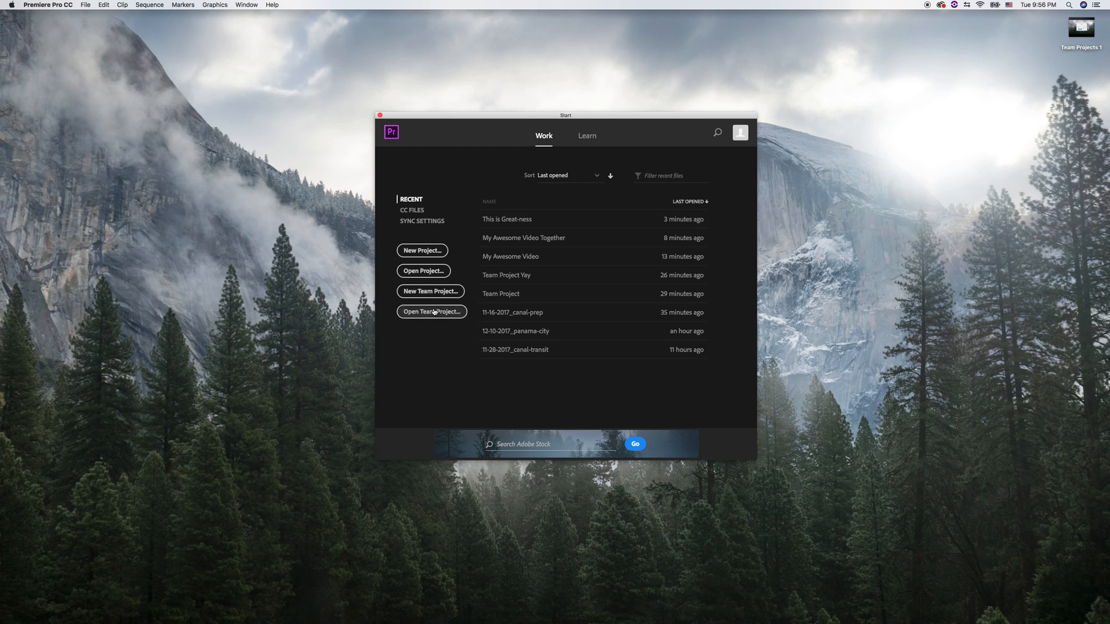
click(431, 312)
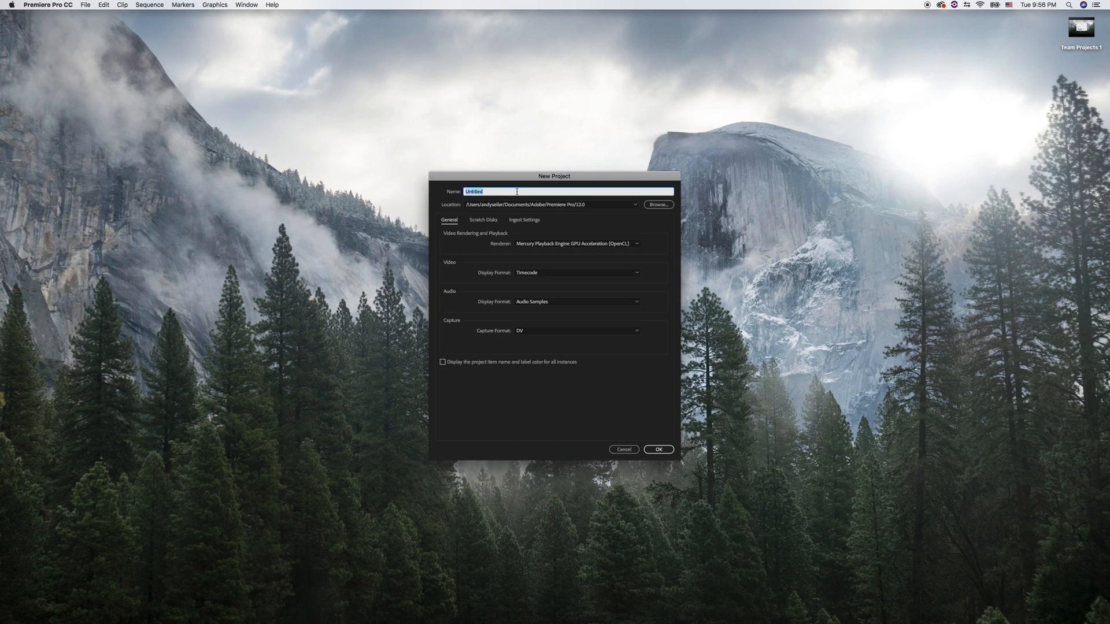
- Create the new project with the name 'Forever Together'
text(For)
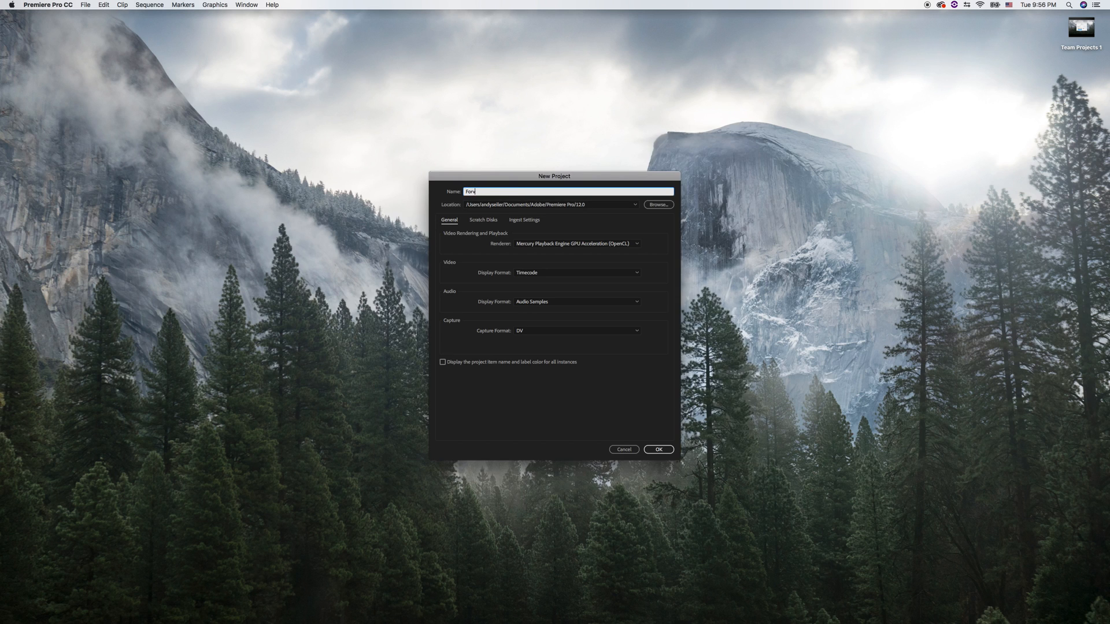
text(Forever Together)
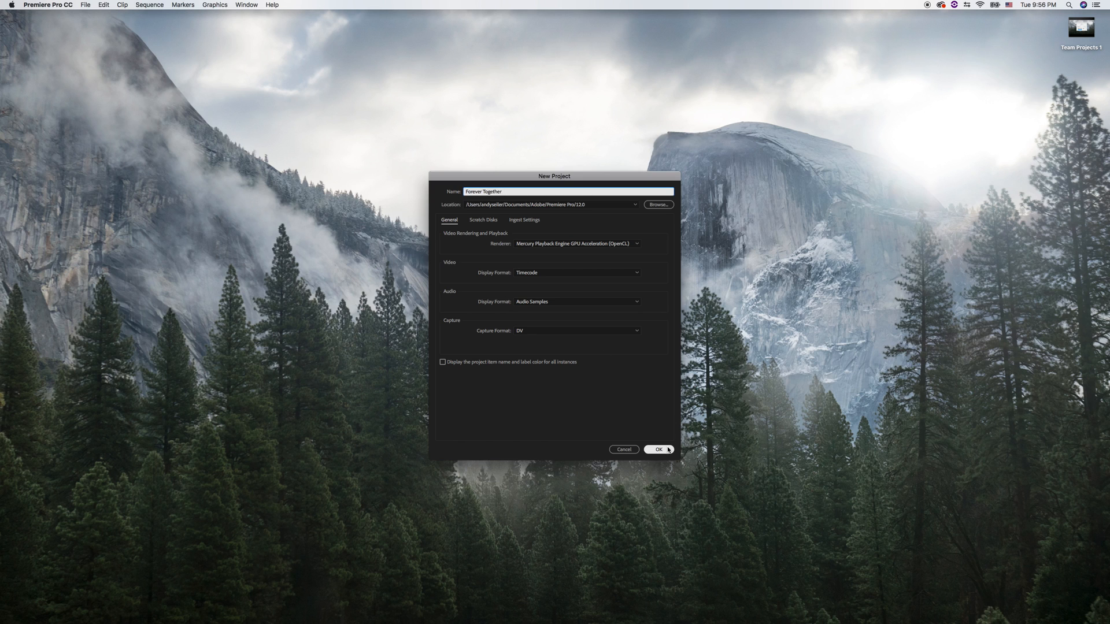
click(658, 450)
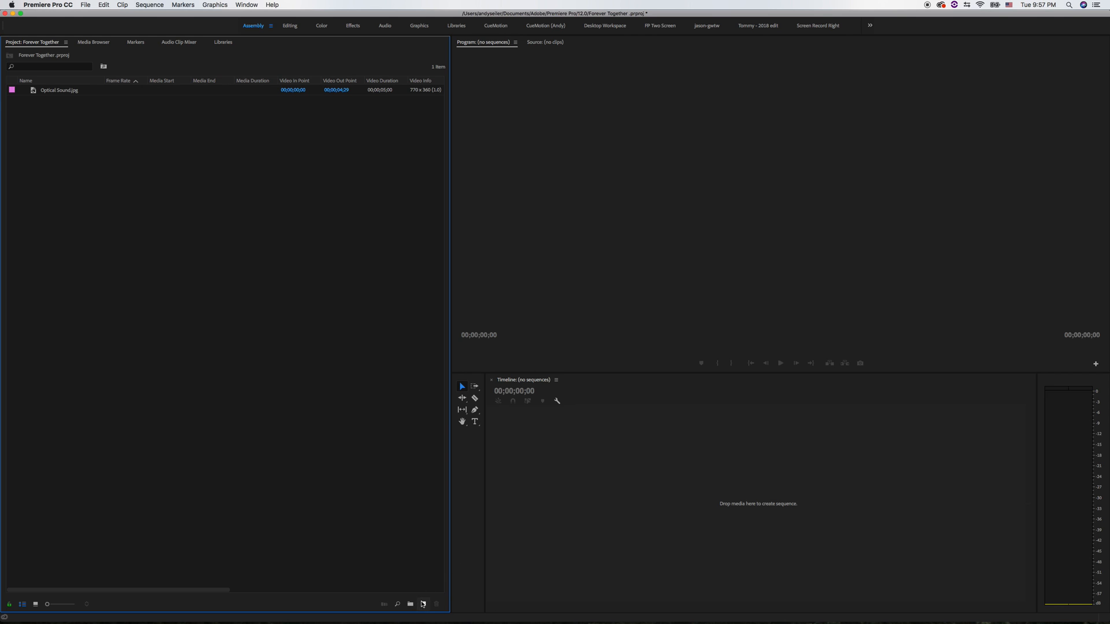
click(422, 603)
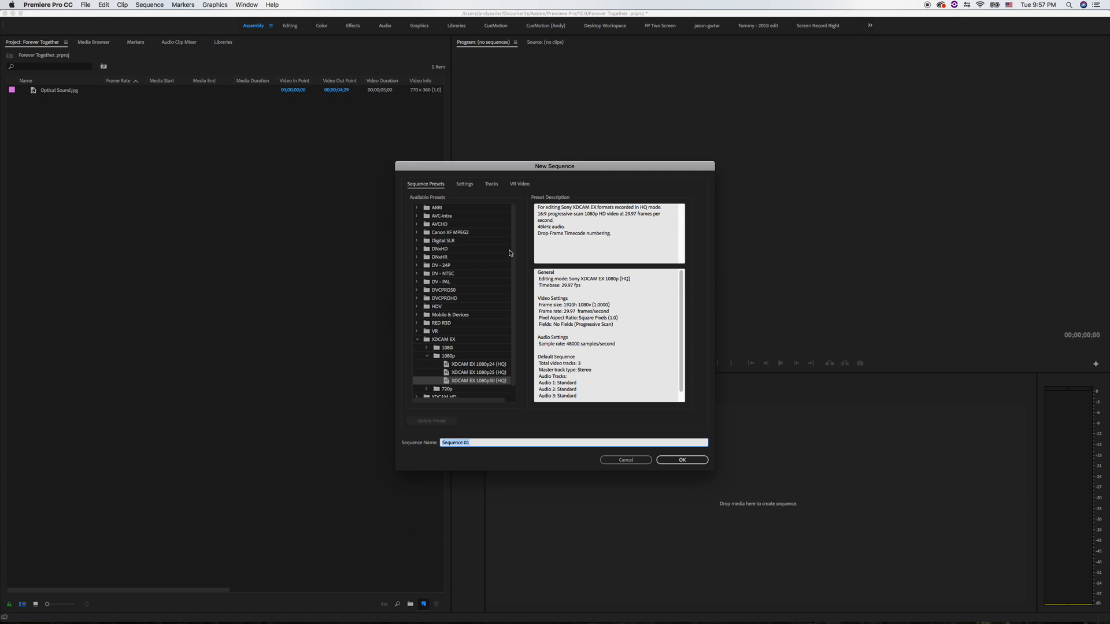
click(681, 459)
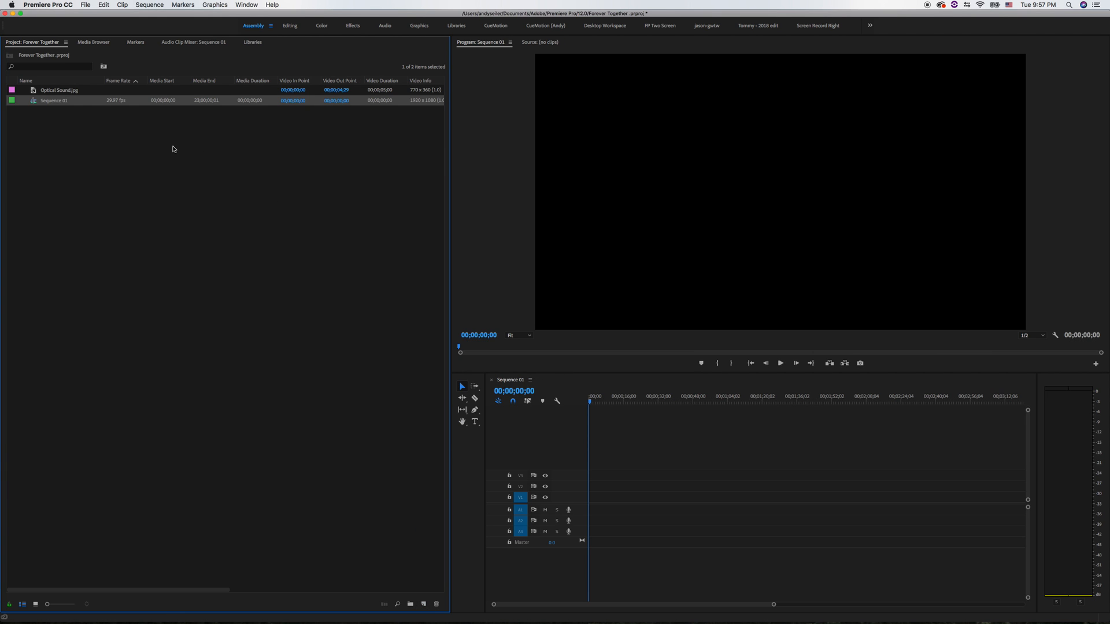
click(59, 90)
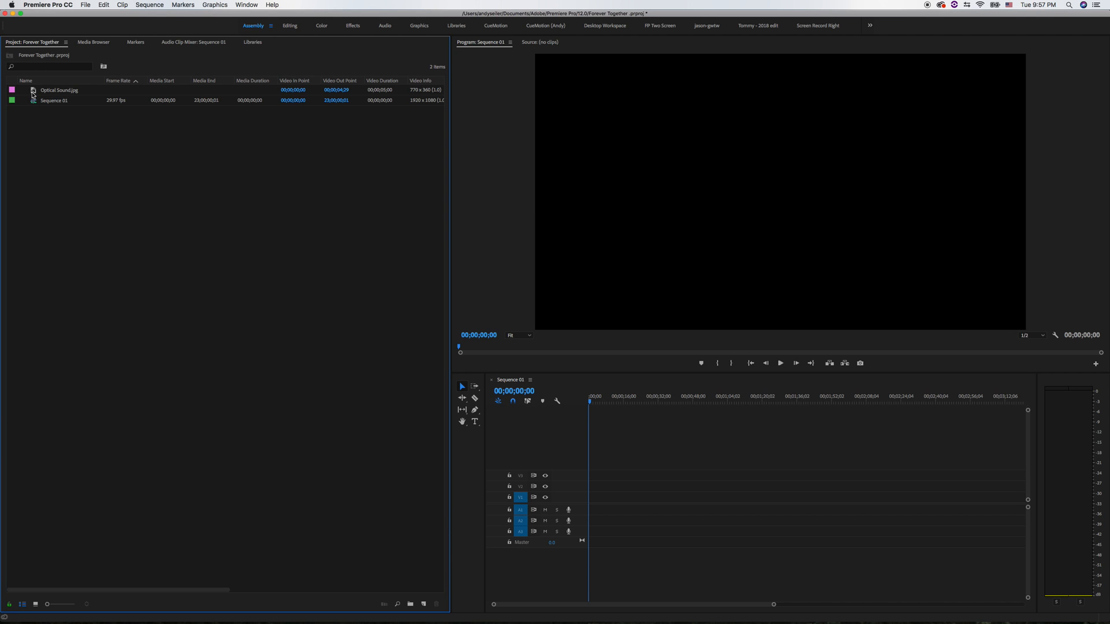
mouse_move(32, 92)
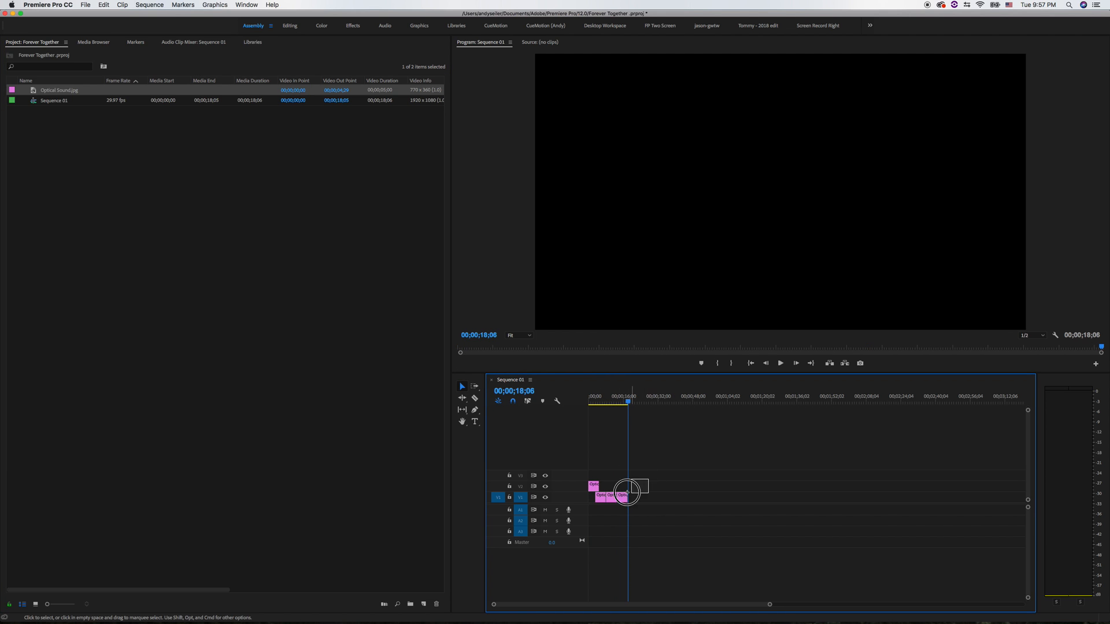
drag(619, 495, 618, 488)
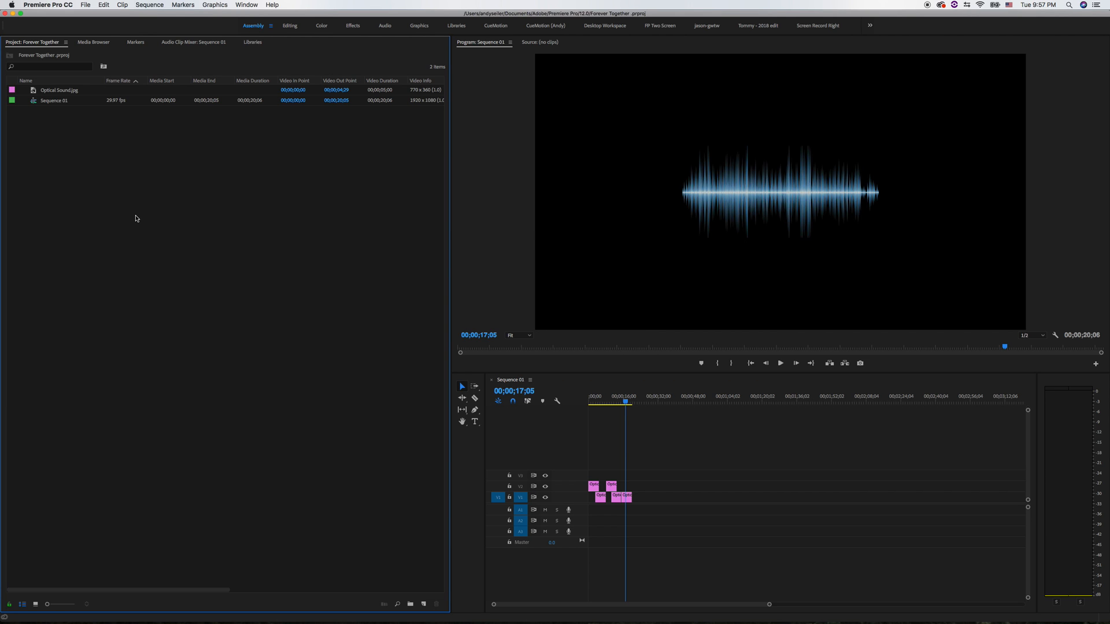
mouse_move(103, 4)
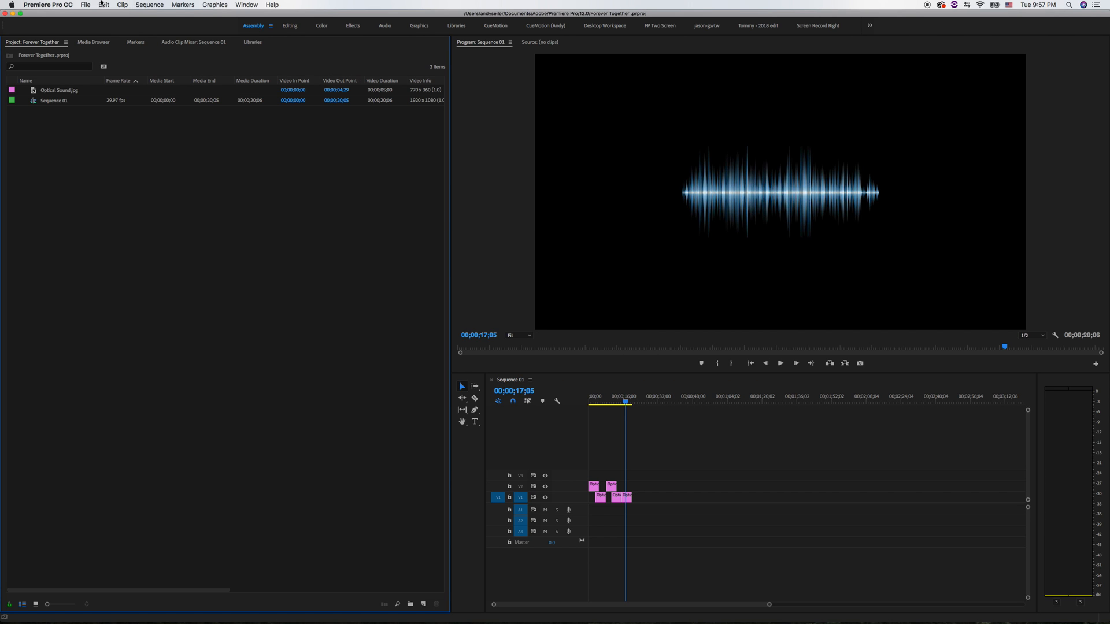
- Convert the project to a team project named 'Forever Together Whatever' and edit its collaborators
click(104, 5)
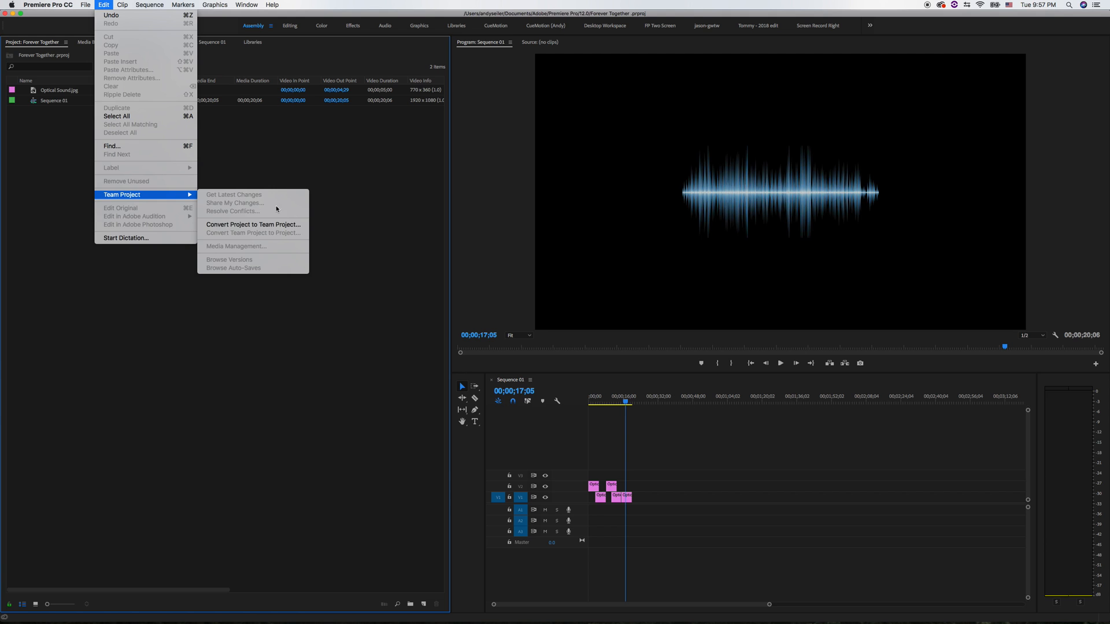
click(253, 224)
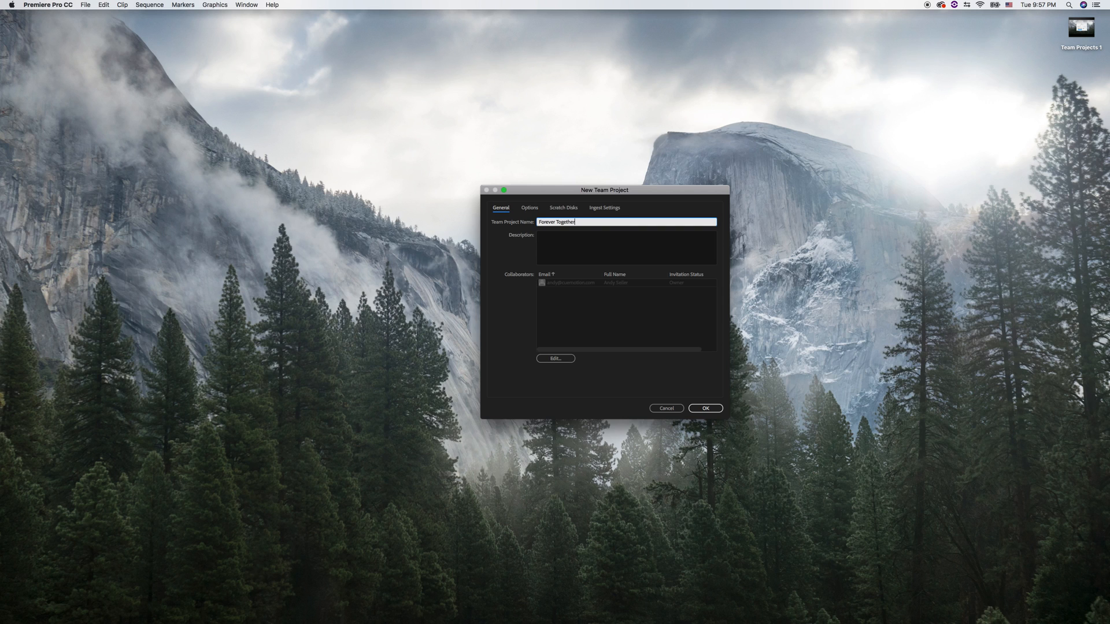
text(Whatever)
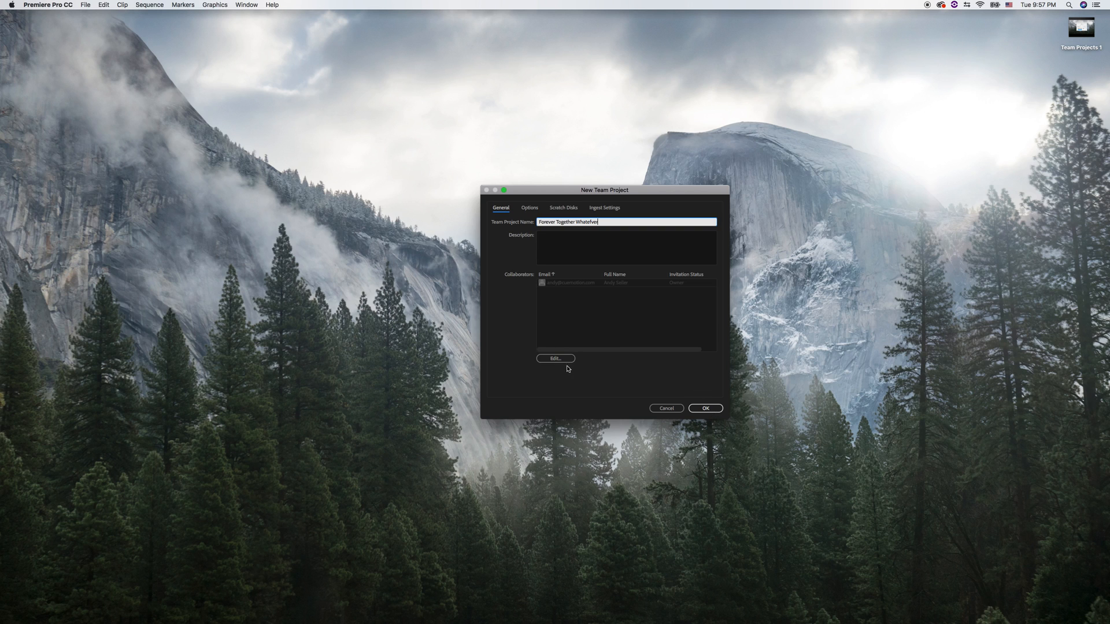
click(555, 358)
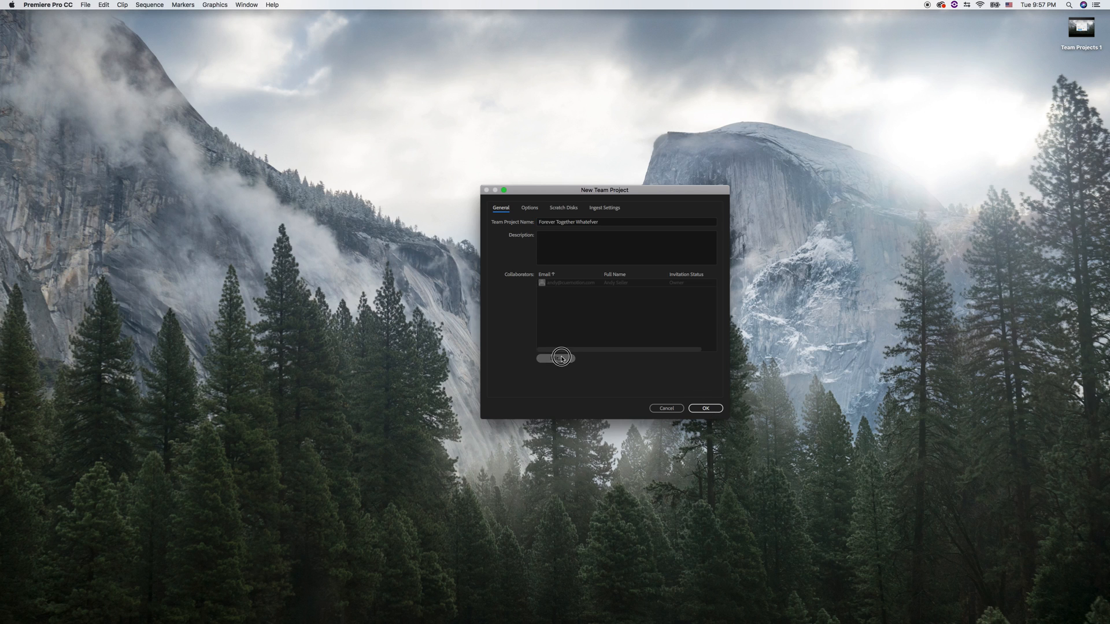
click(555, 359)
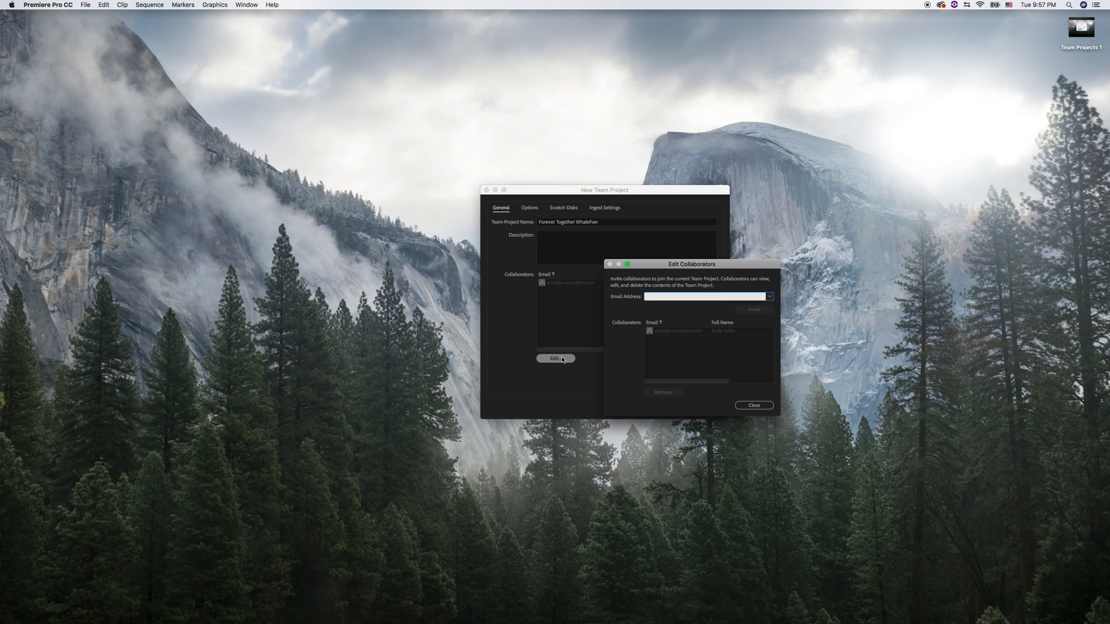
mouse_move(994, 338)
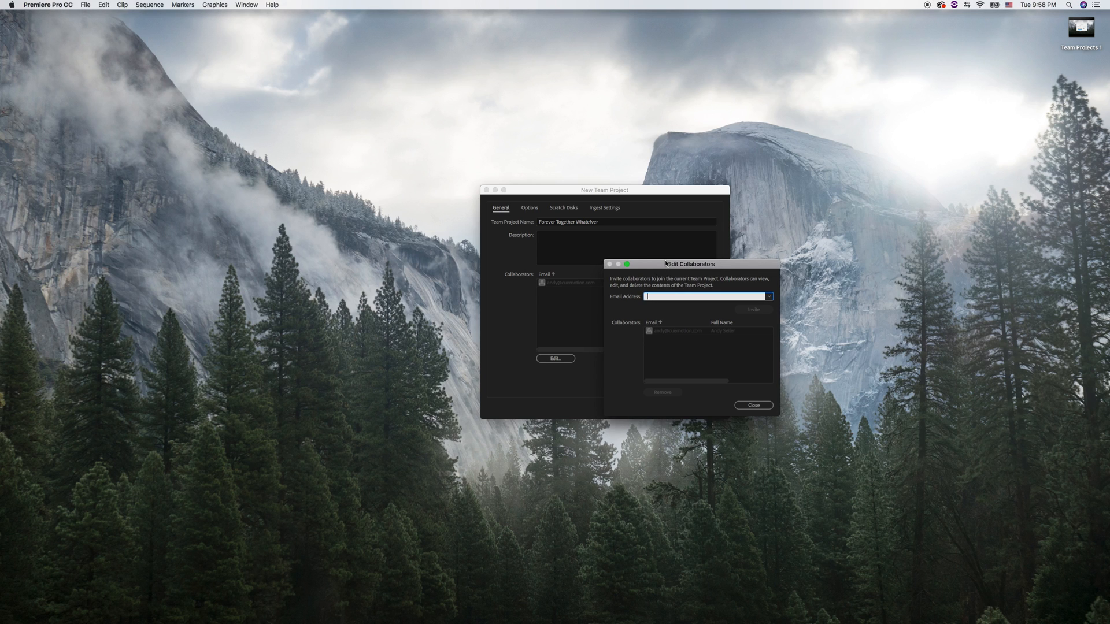
click(753, 405)
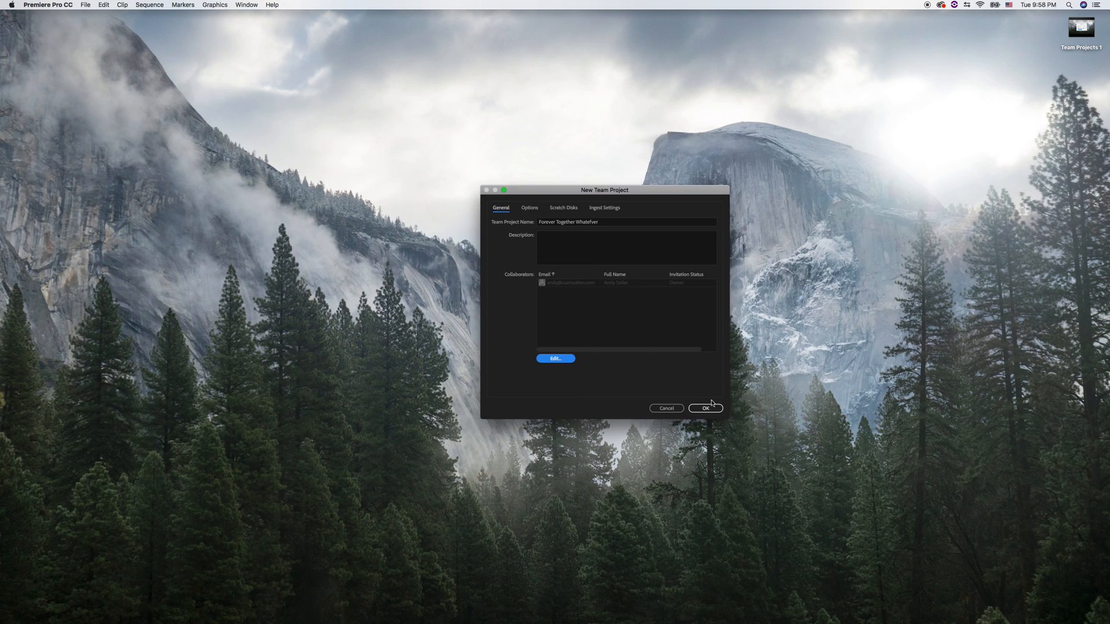
- Create the 'Forever Together Whatever' team project and open Sequence 01 in the timeline
click(706, 408)
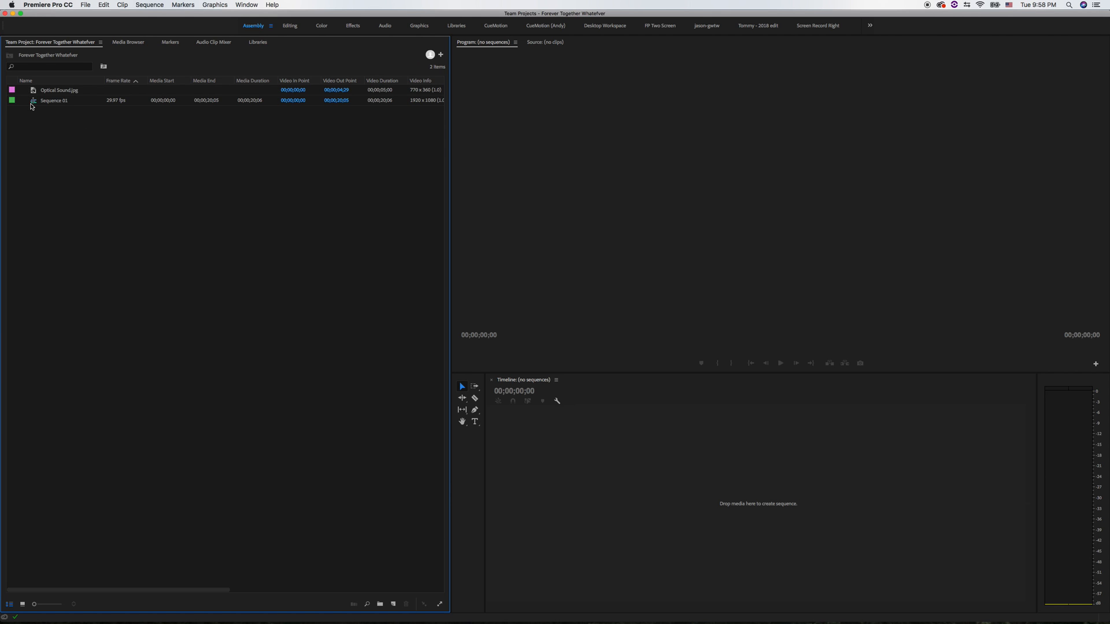
double_click(53, 100)
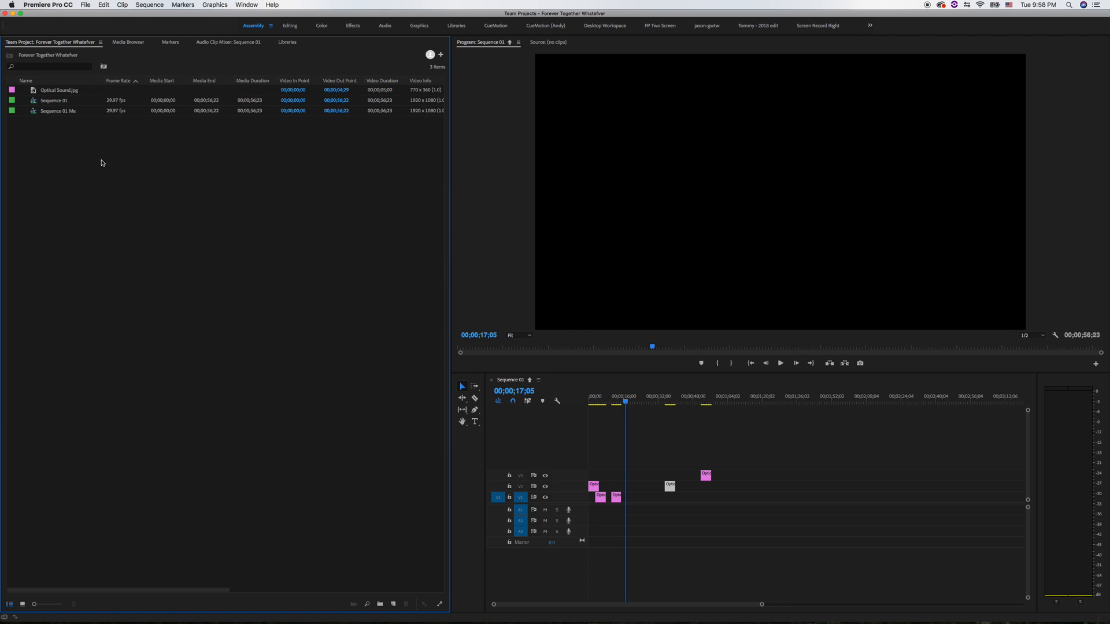
- Share my changes, covering Optical Sound.jpg, Sequence 01 and Sequence 01 Me, with the team
click(103, 5)
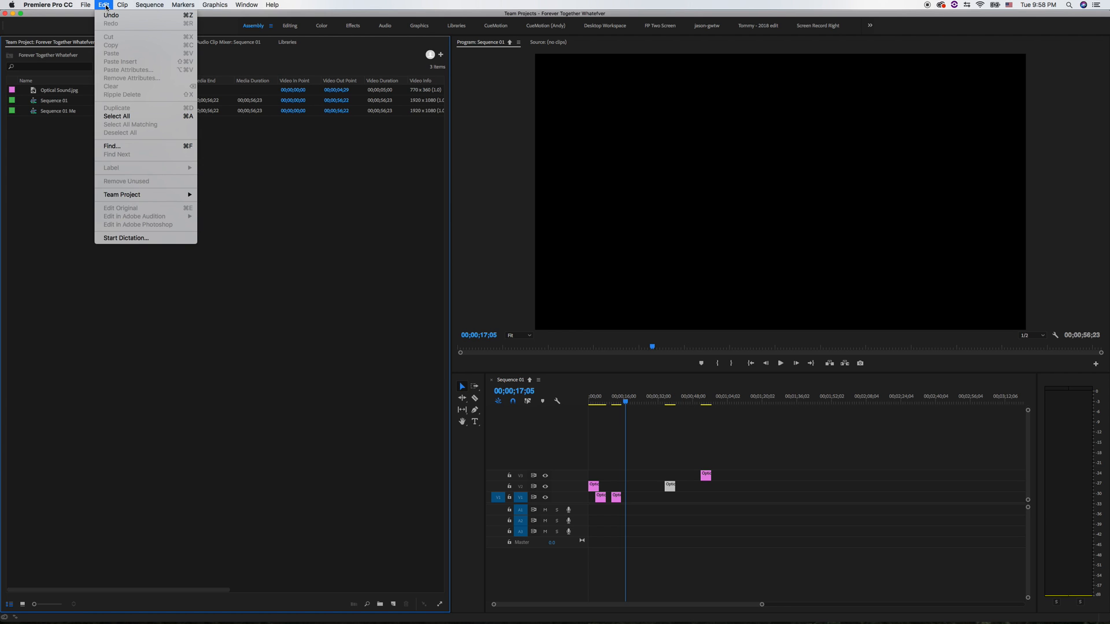
mouse_move(122, 194)
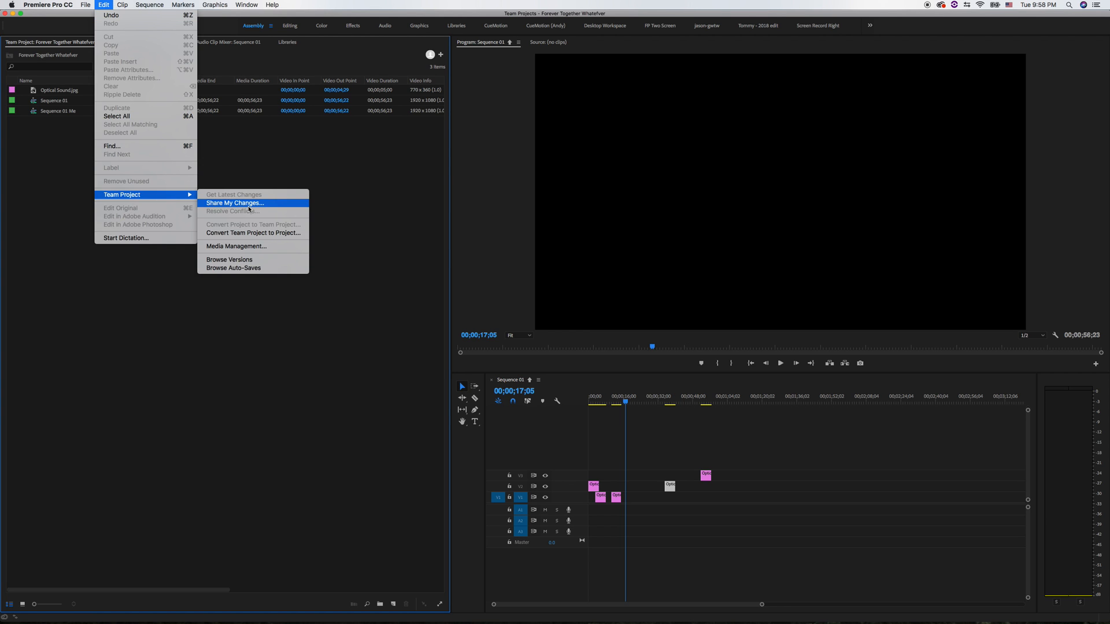
click(234, 203)
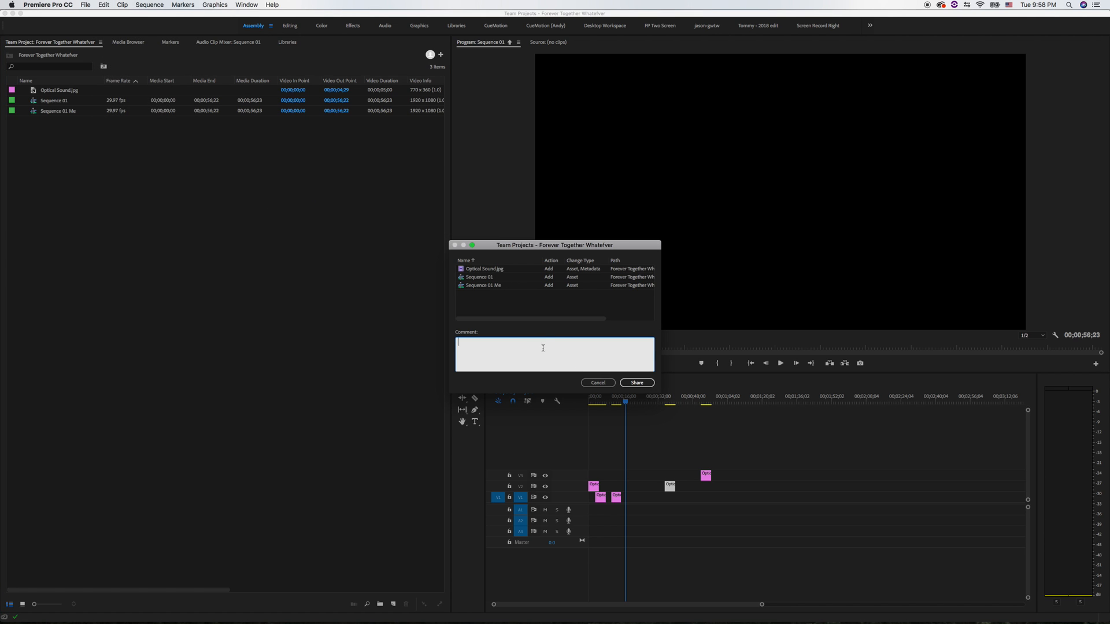
click(635, 382)
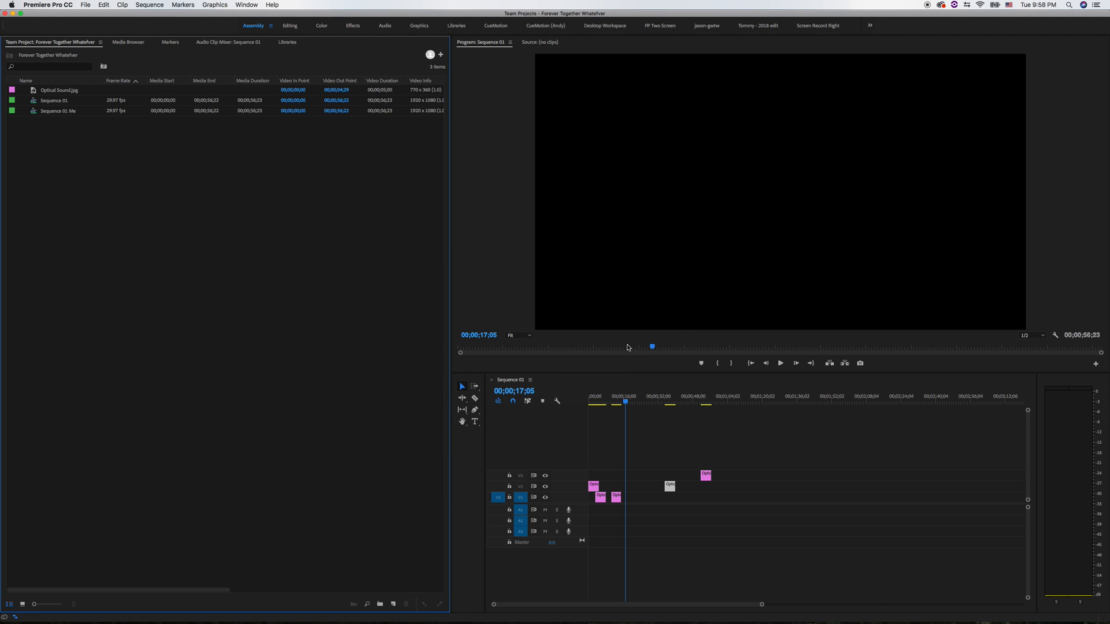
mouse_move(622, 333)
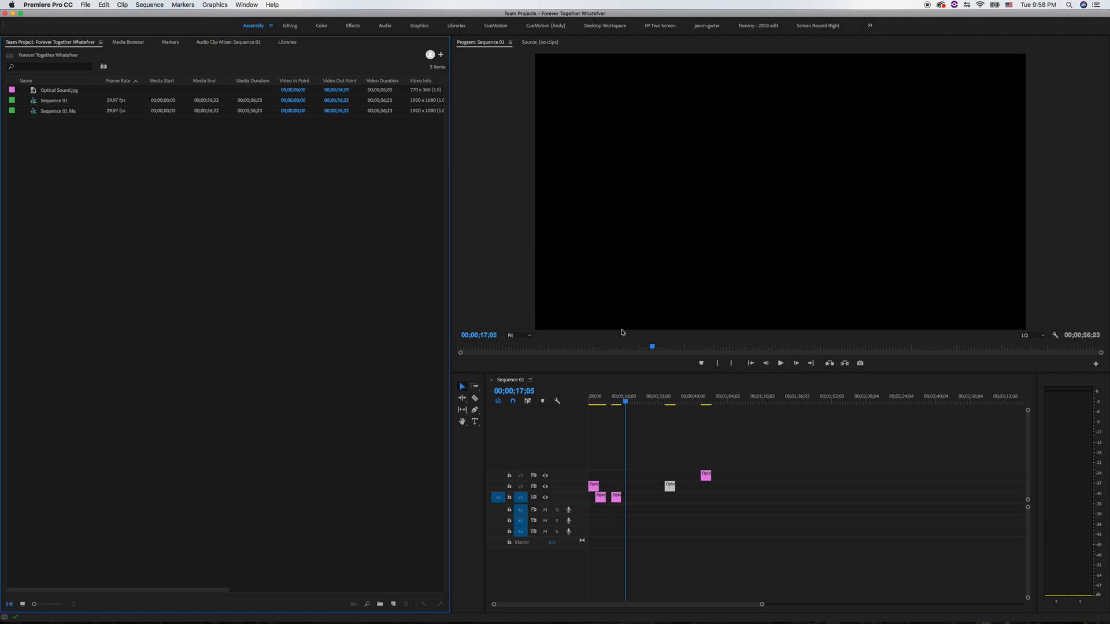
mouse_move(1084, 41)
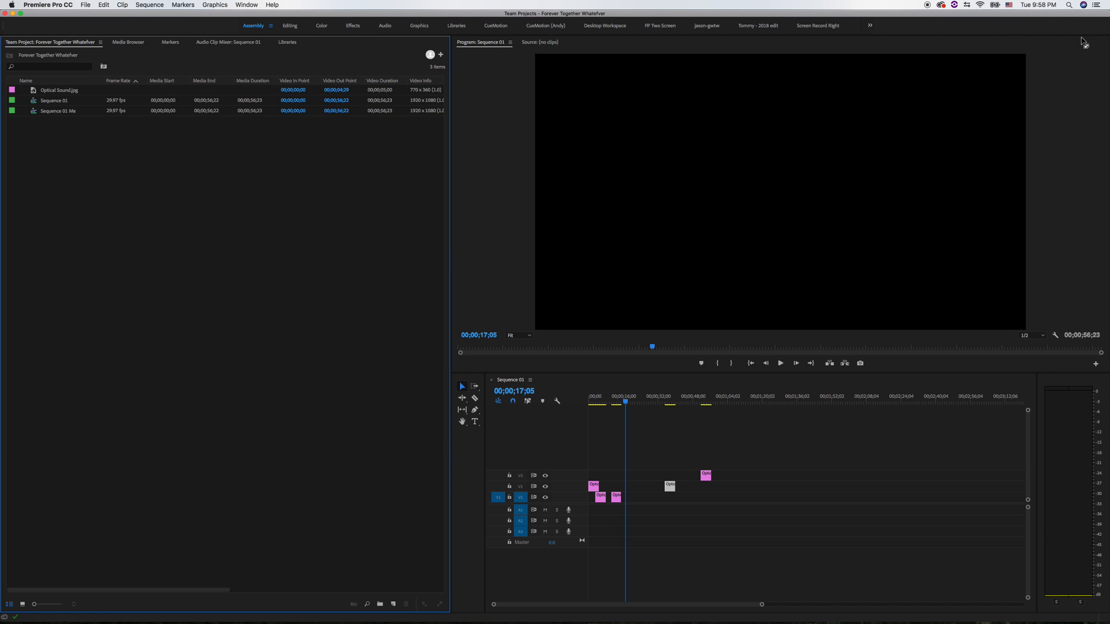
mouse_move(233, 259)
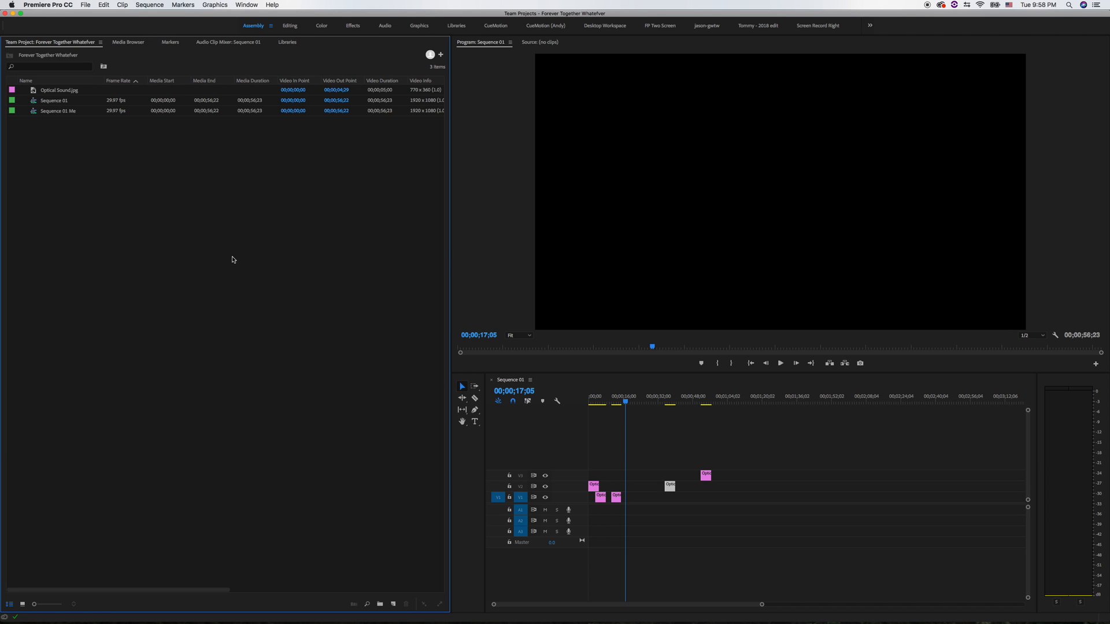
mouse_move(574, 407)
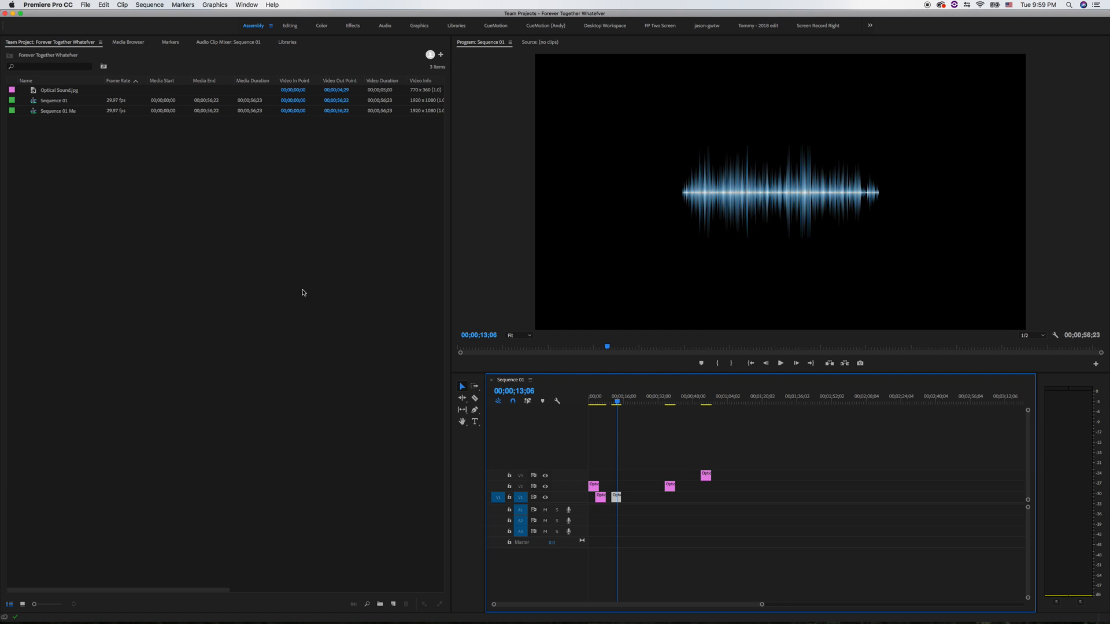
mouse_move(303, 288)
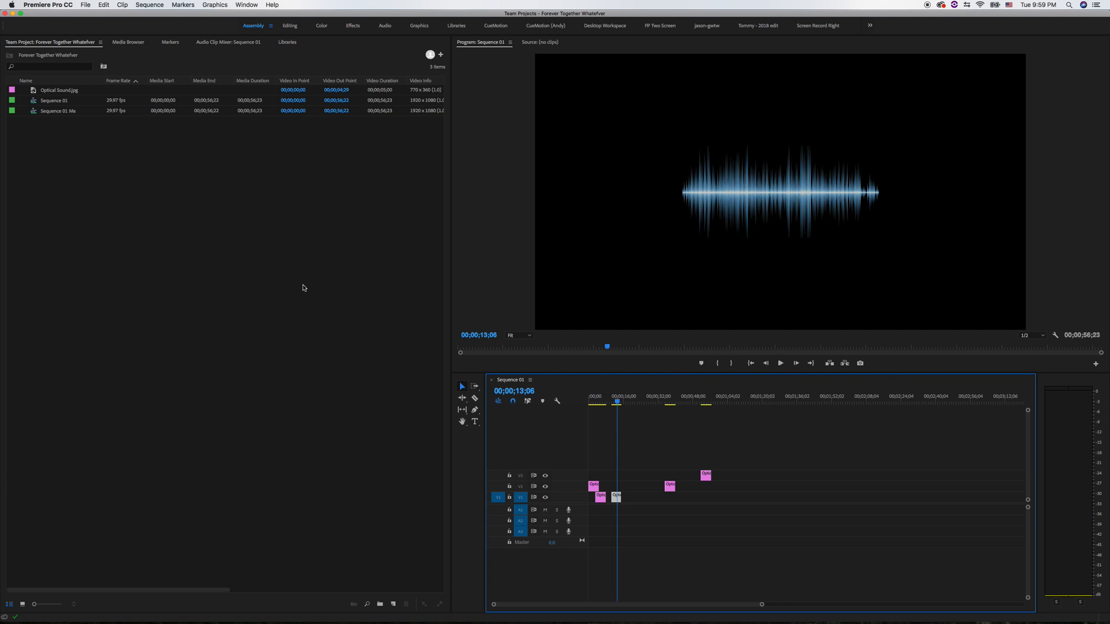
mouse_move(286, 274)
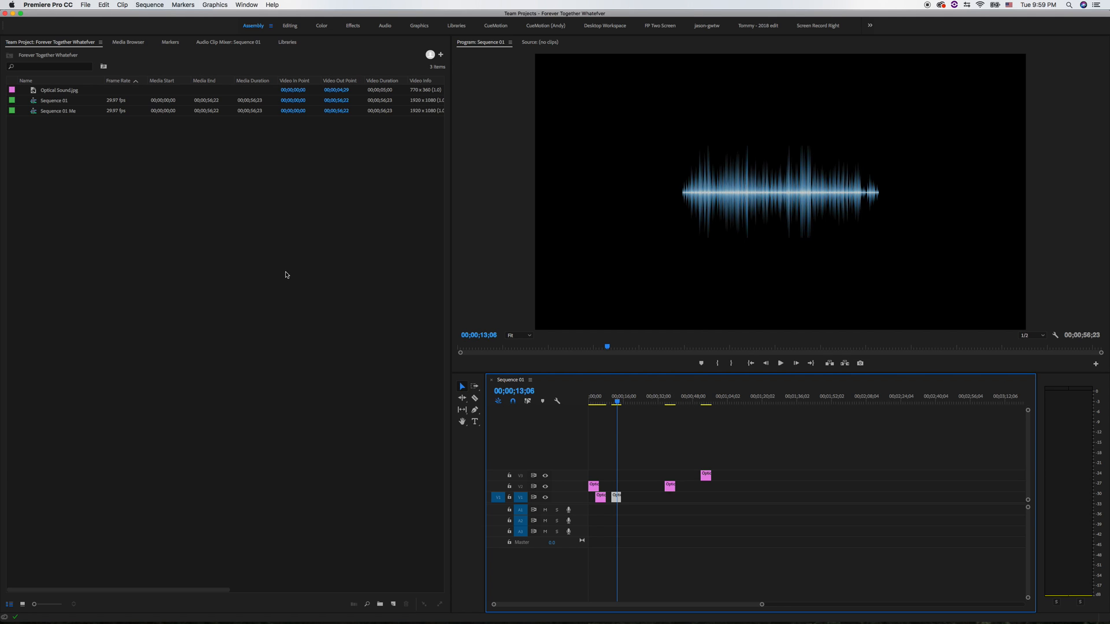
mouse_move(315, 267)
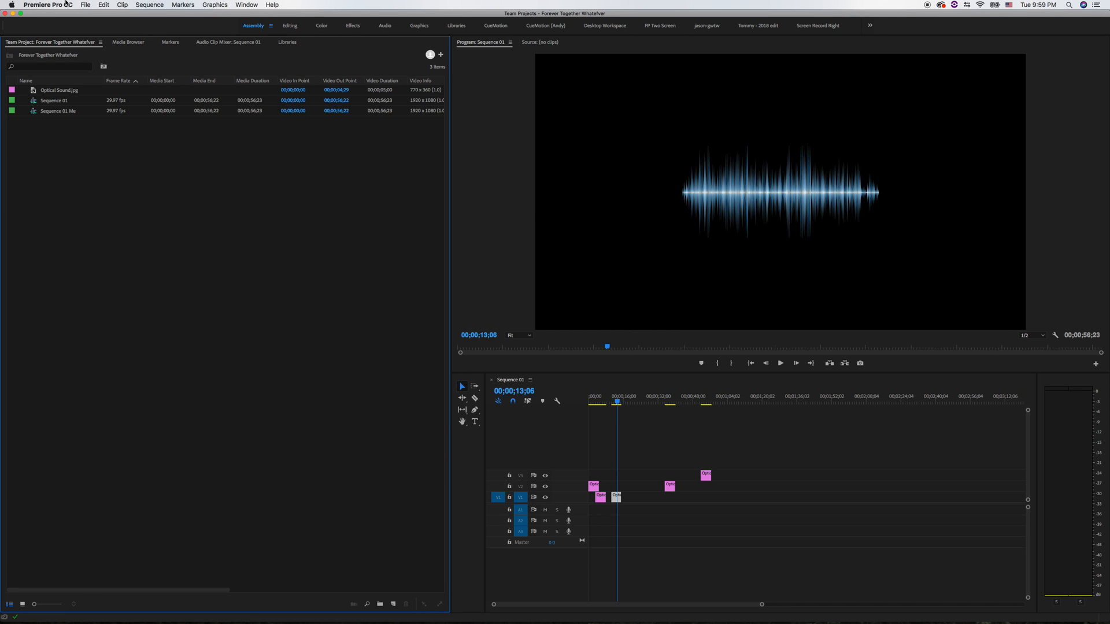
click(104, 5)
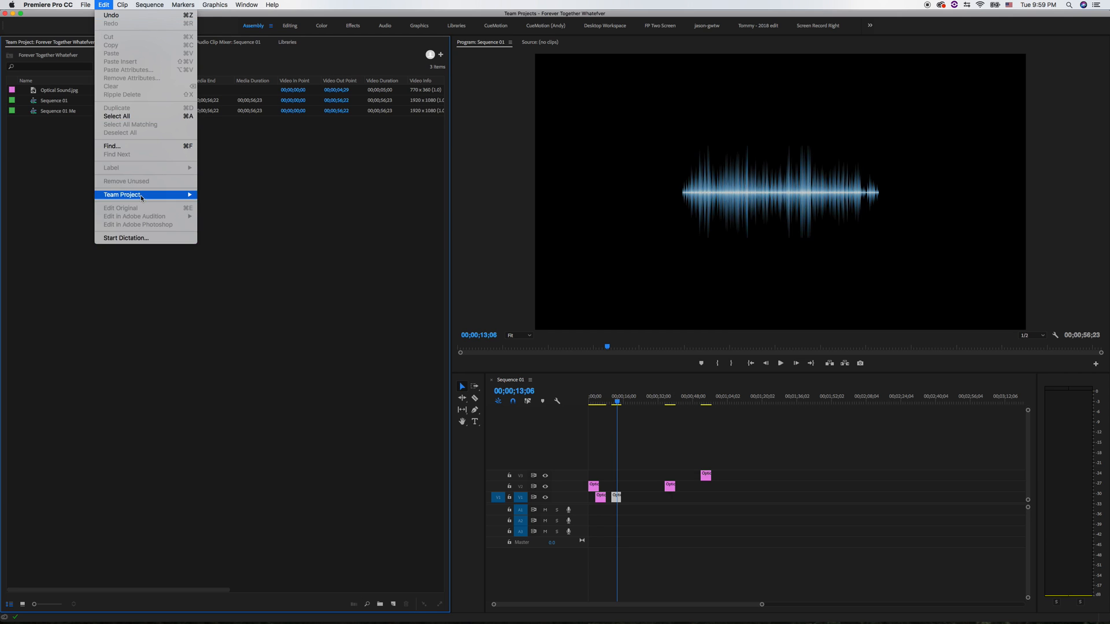
mouse_move(122, 194)
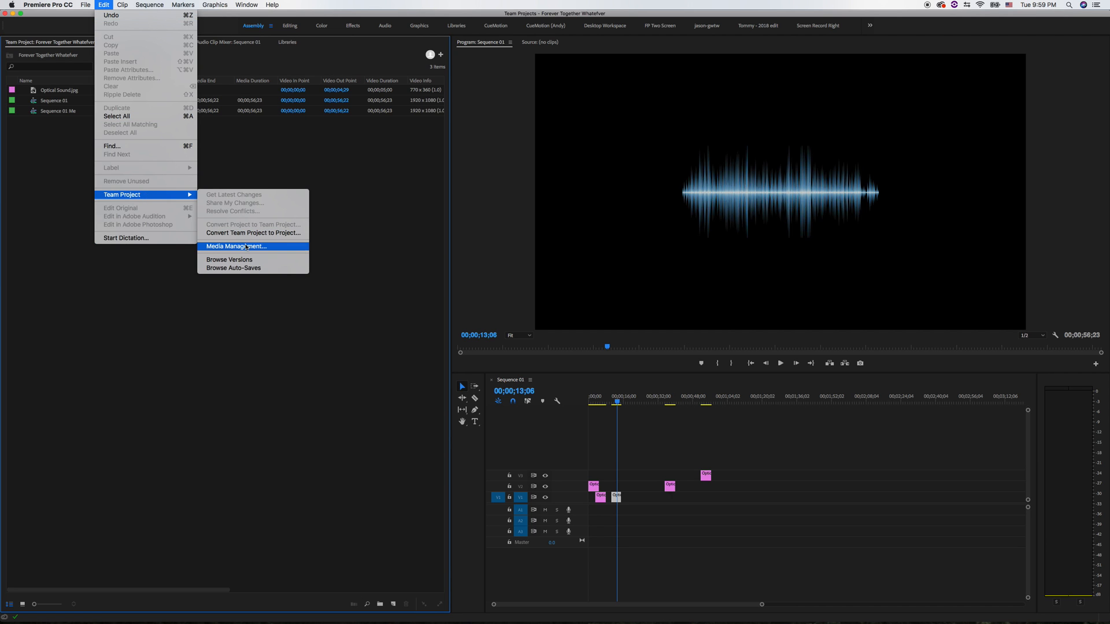
mouse_move(239, 195)
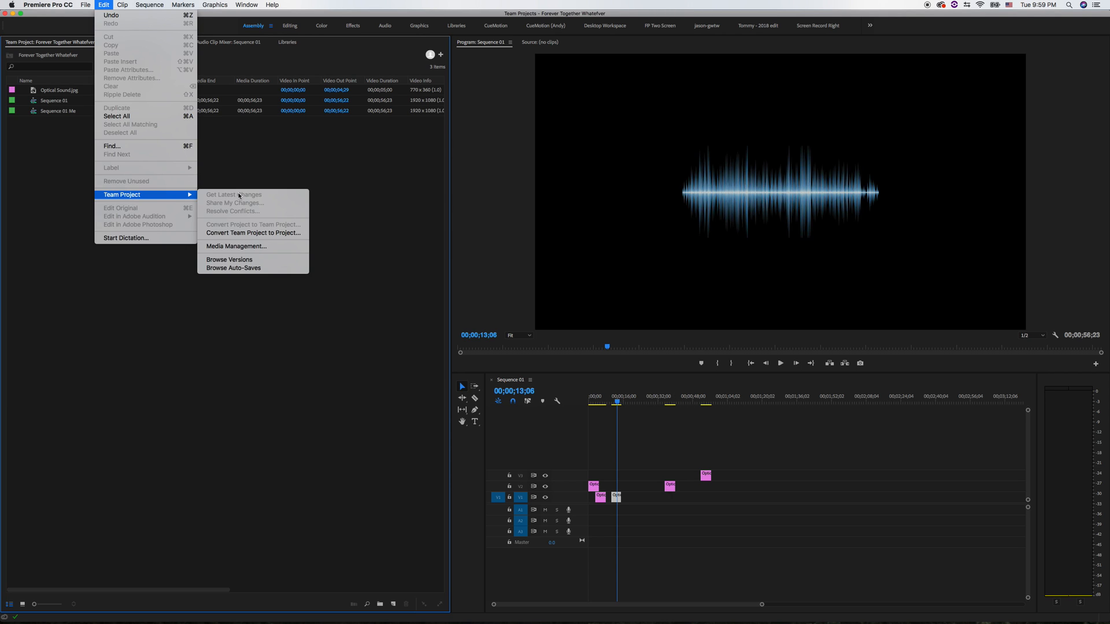
mouse_move(219, 189)
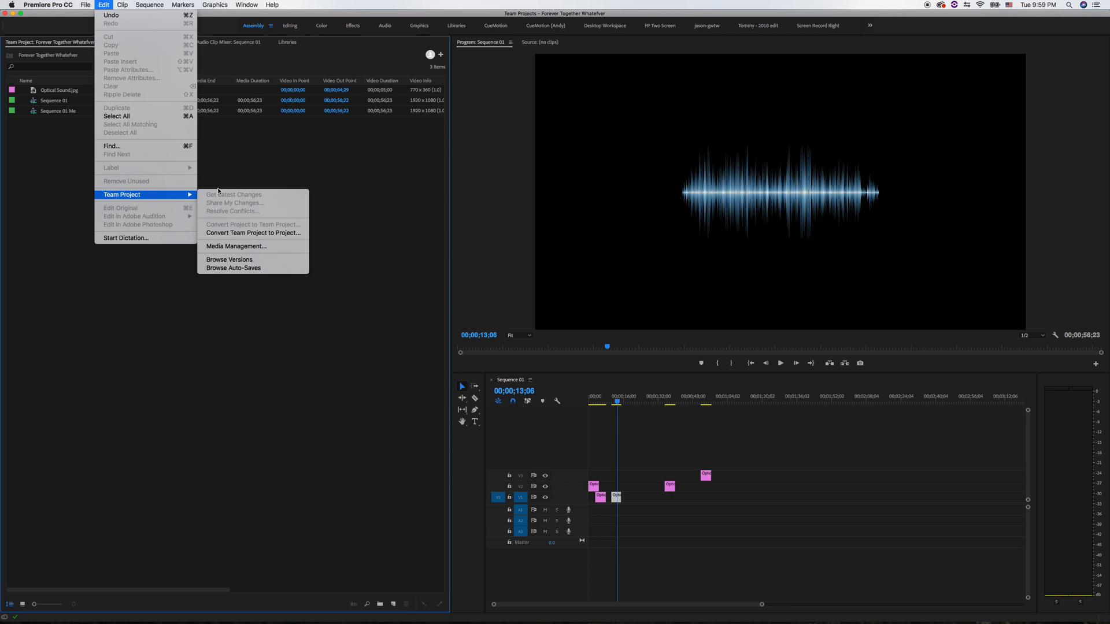
mouse_move(220, 196)
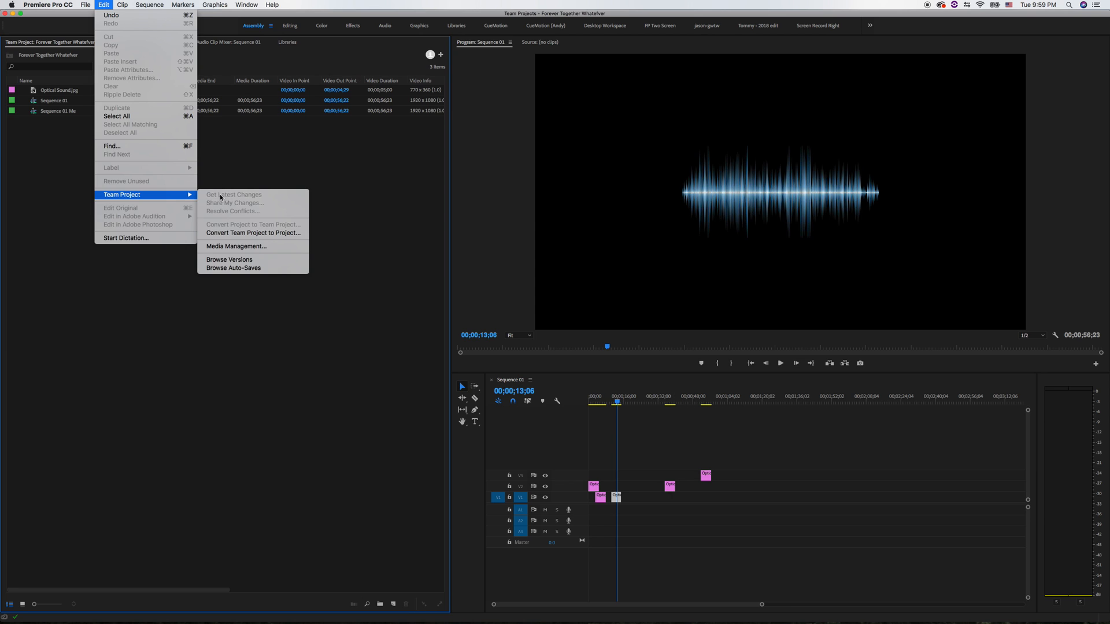
click(356, 216)
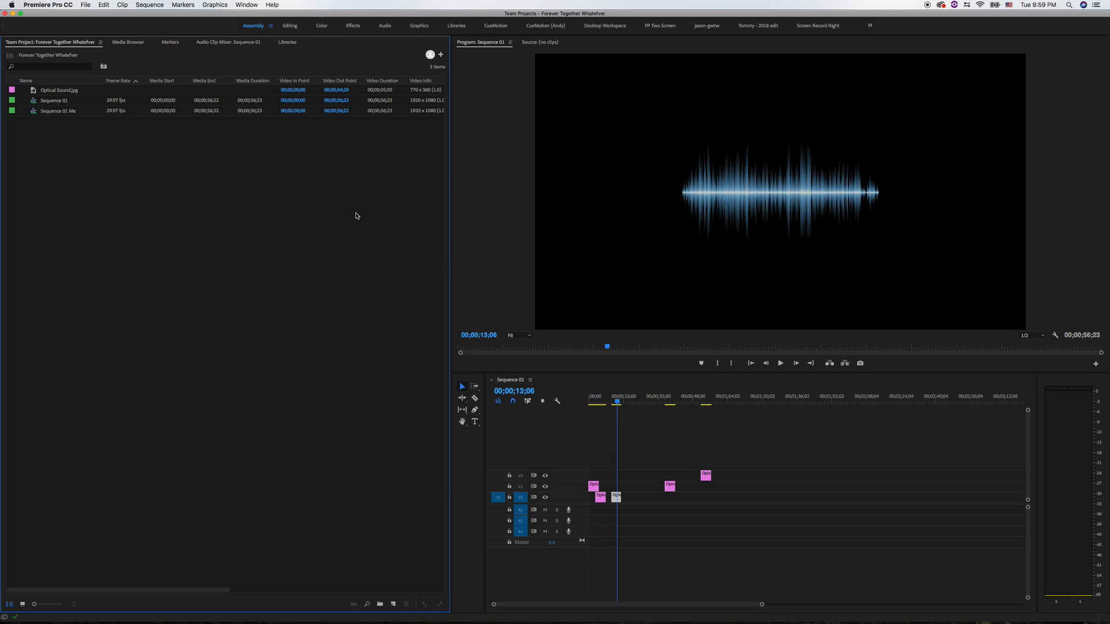
mouse_move(239, 234)
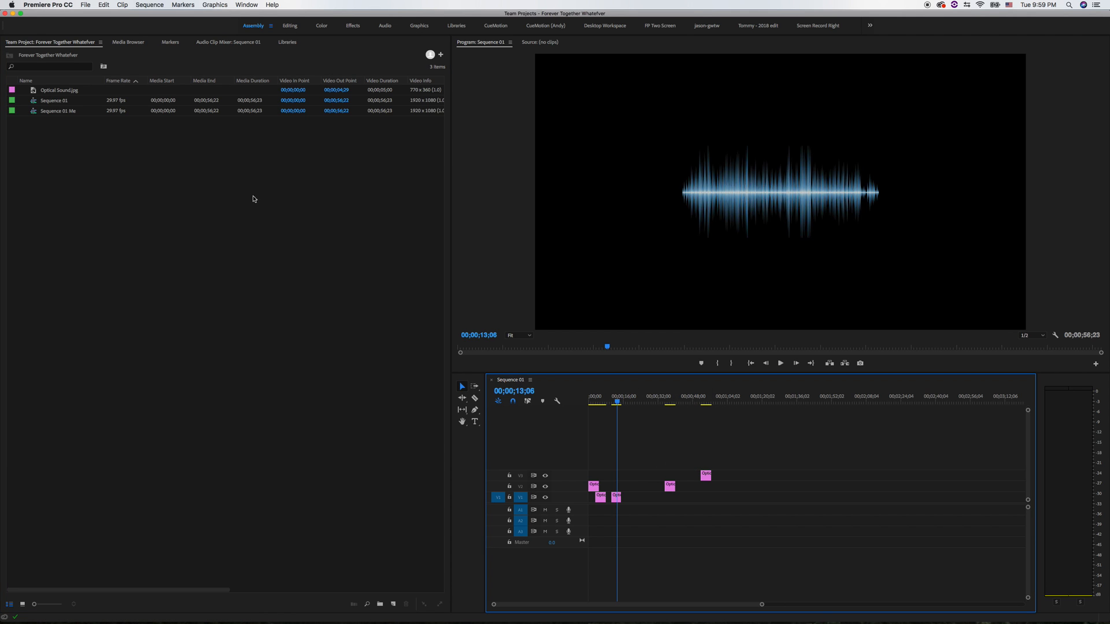
- Review the General tab of Team Project Settings, then view the disabled Ingest Settings
click(85, 5)
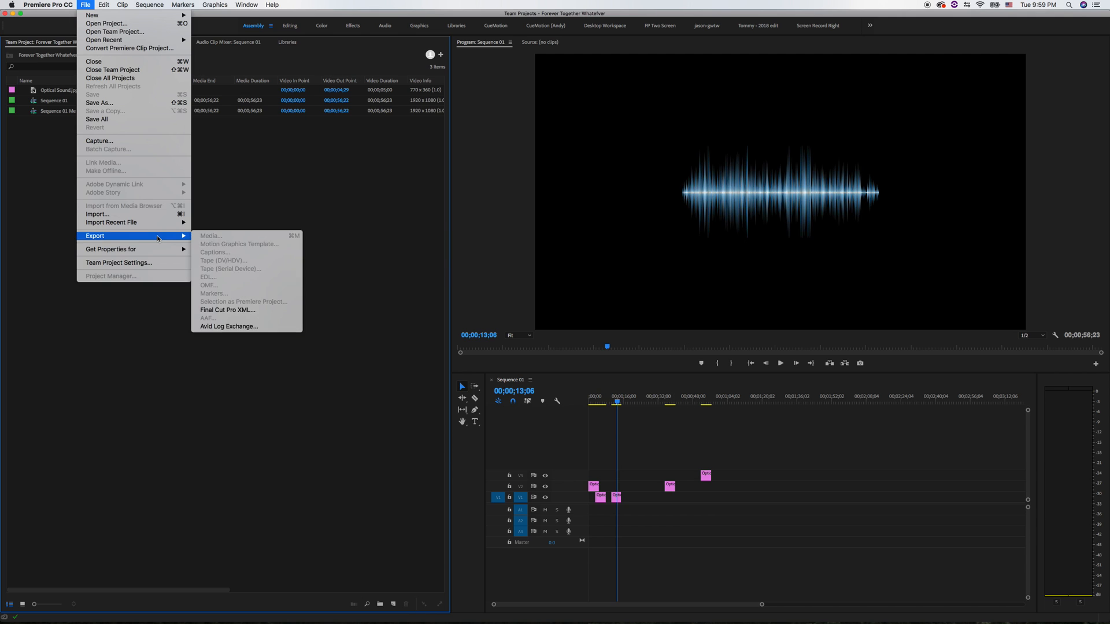
click(118, 264)
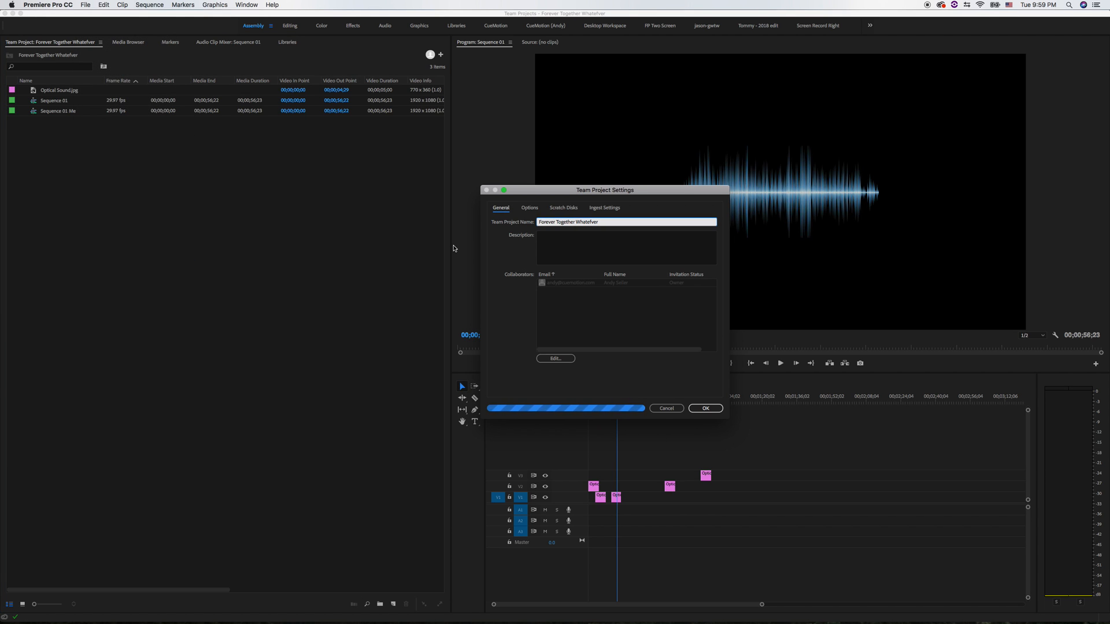
click(85, 6)
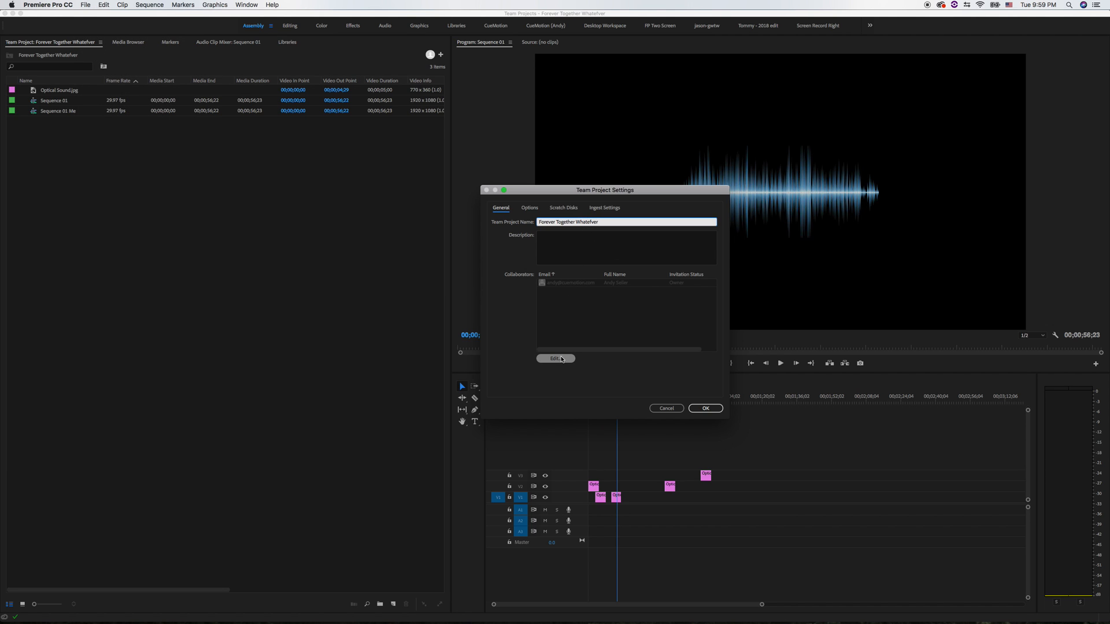
click(605, 208)
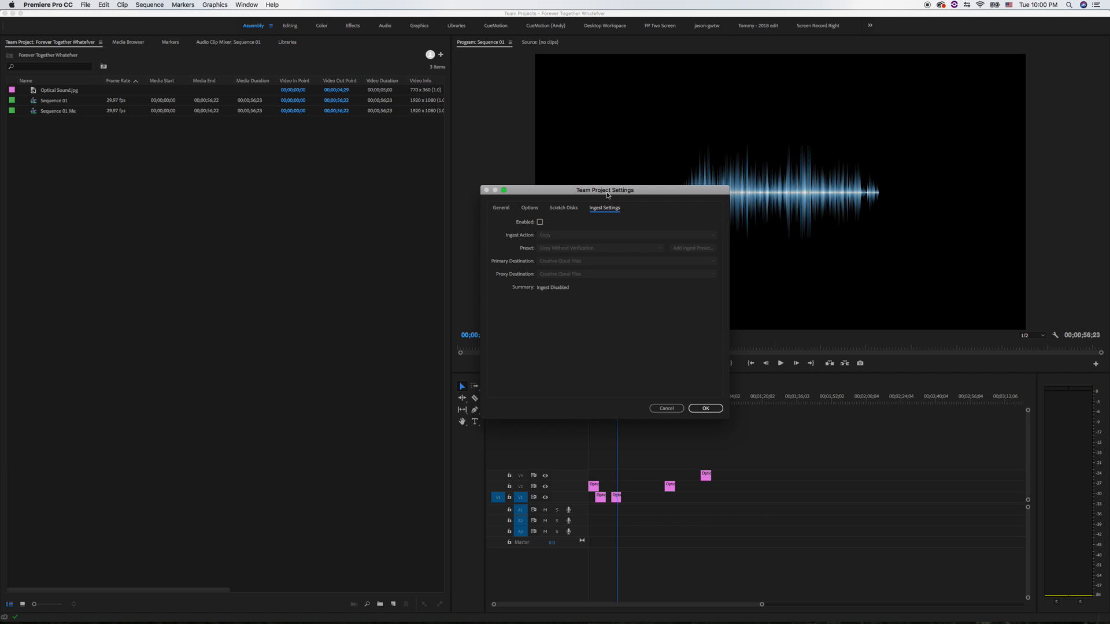
drag(606, 190, 597, 195)
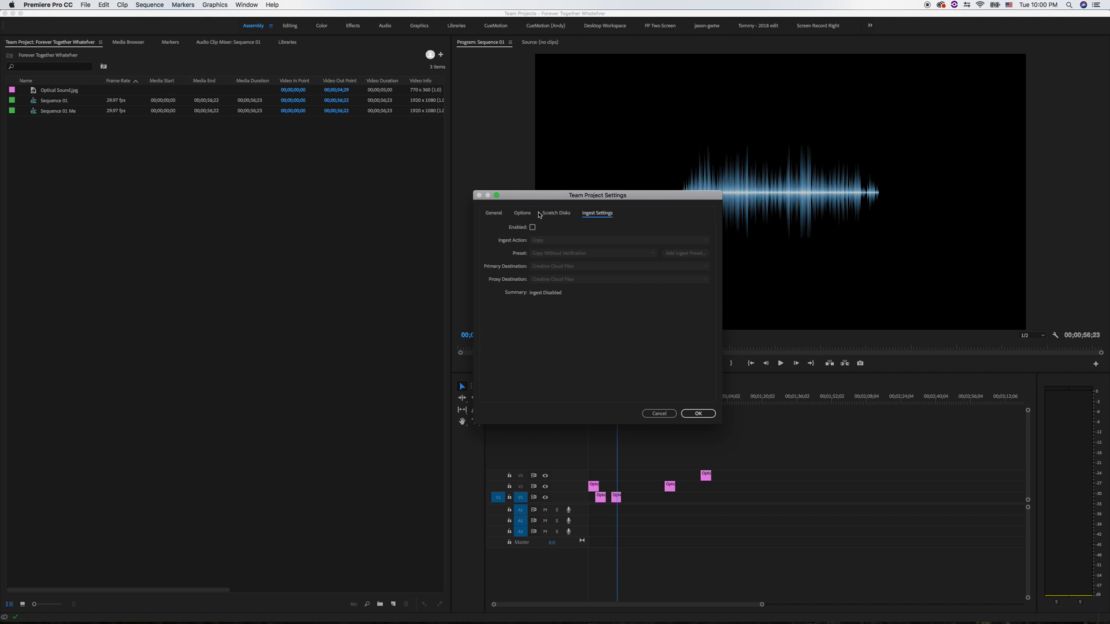
mouse_move(521, 214)
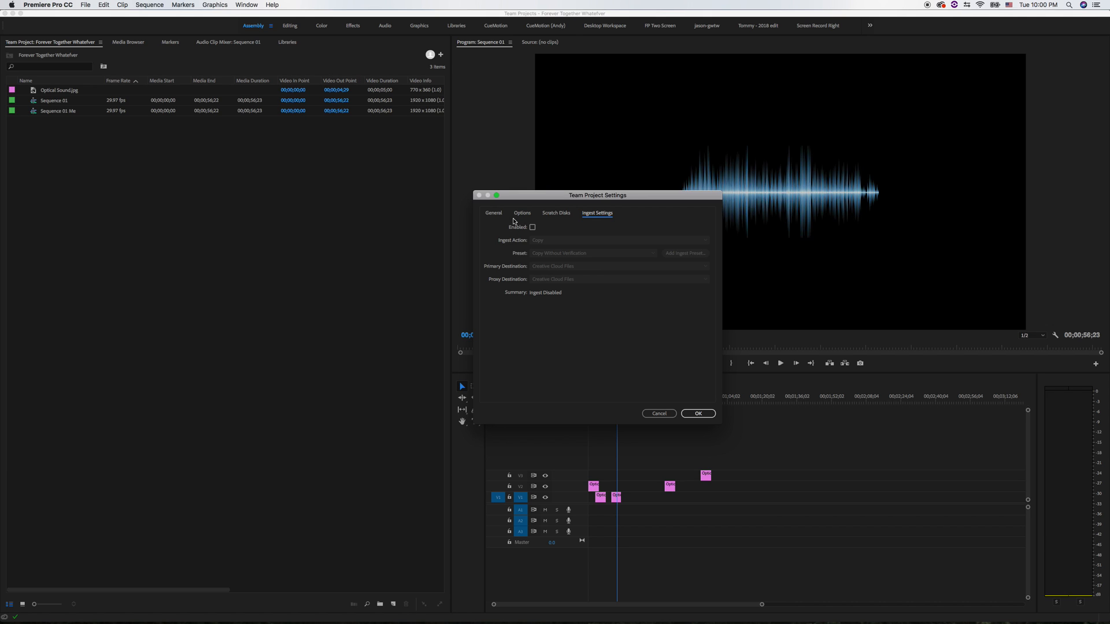
mouse_move(649, 324)
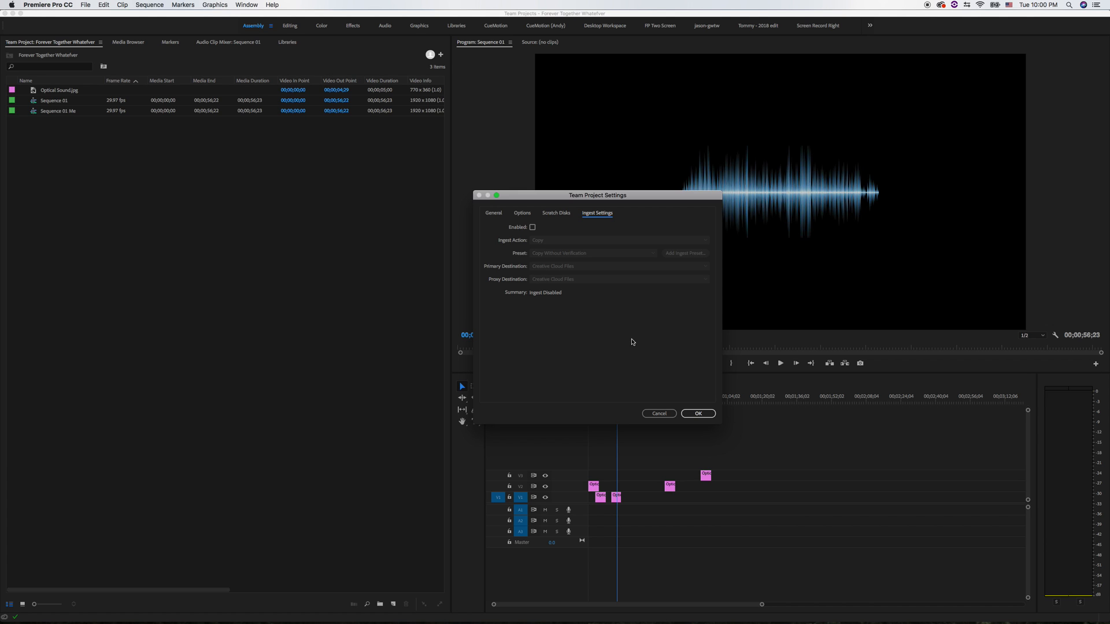
mouse_move(632, 352)
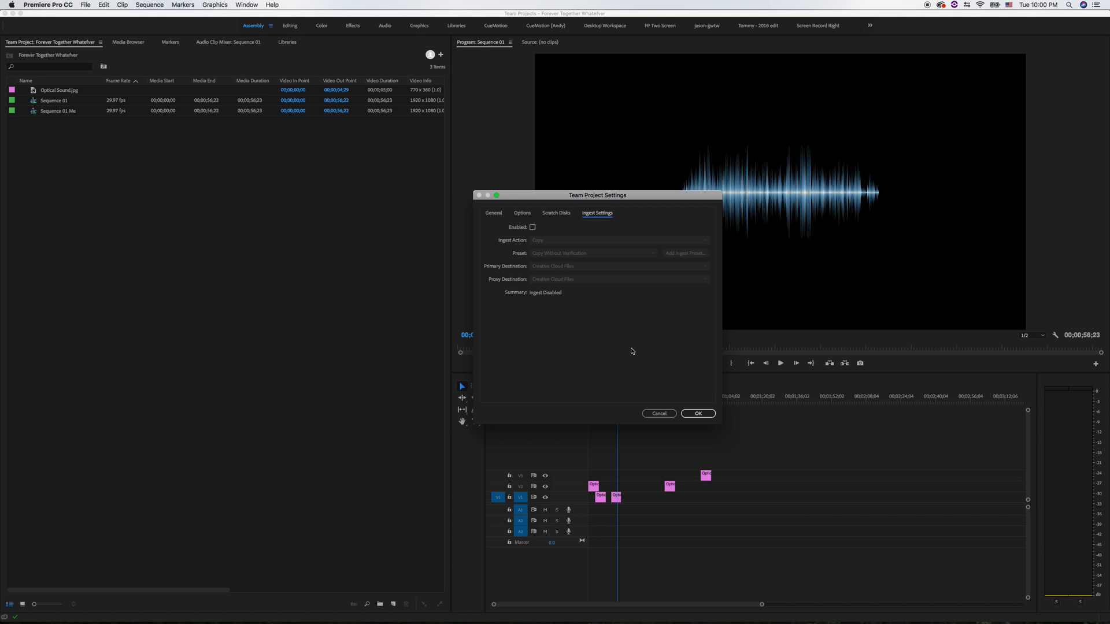
mouse_move(630, 347)
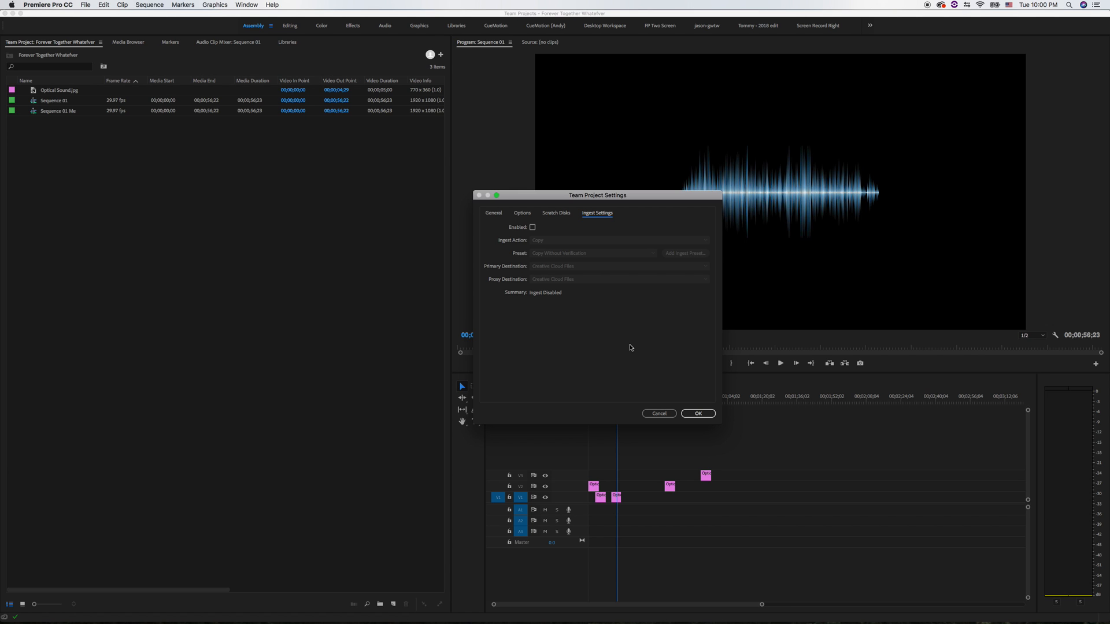
mouse_move(628, 372)
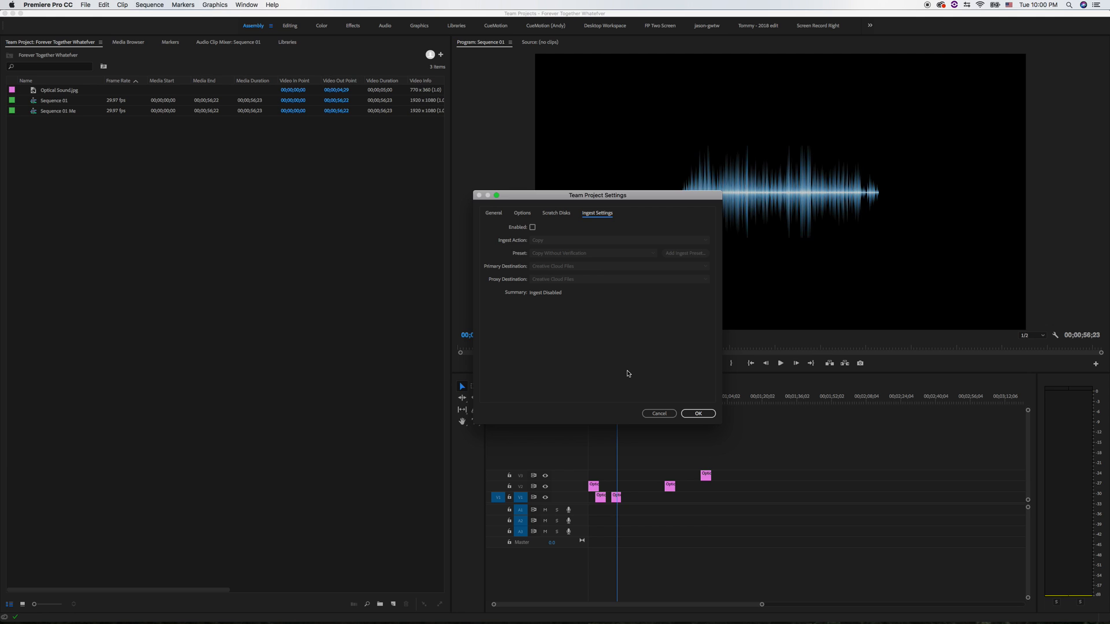
mouse_move(656, 424)
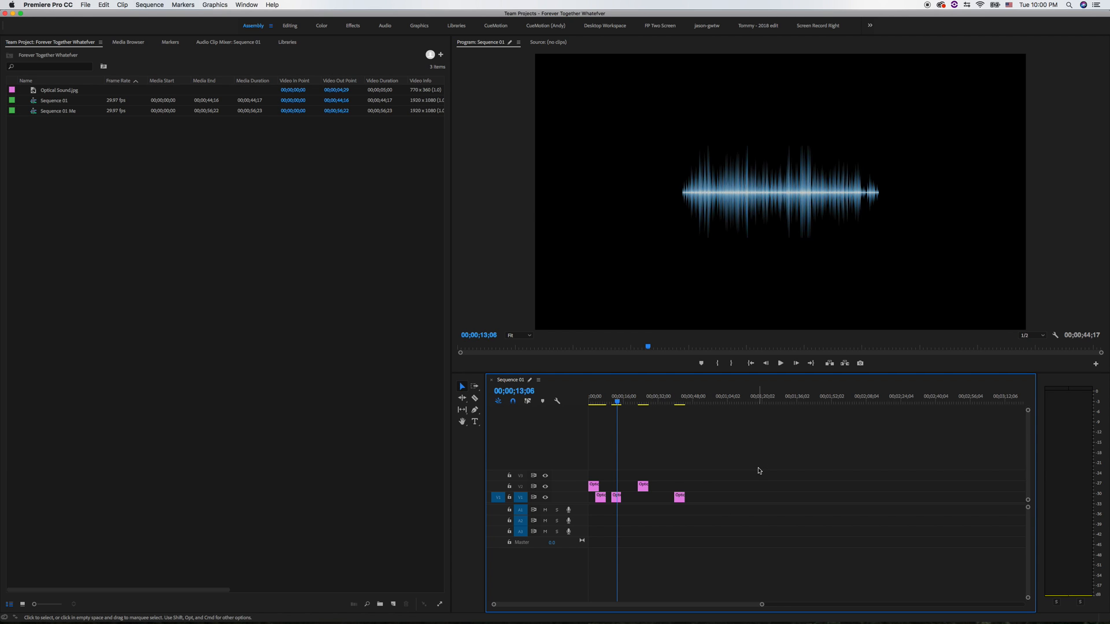
mouse_move(674, 432)
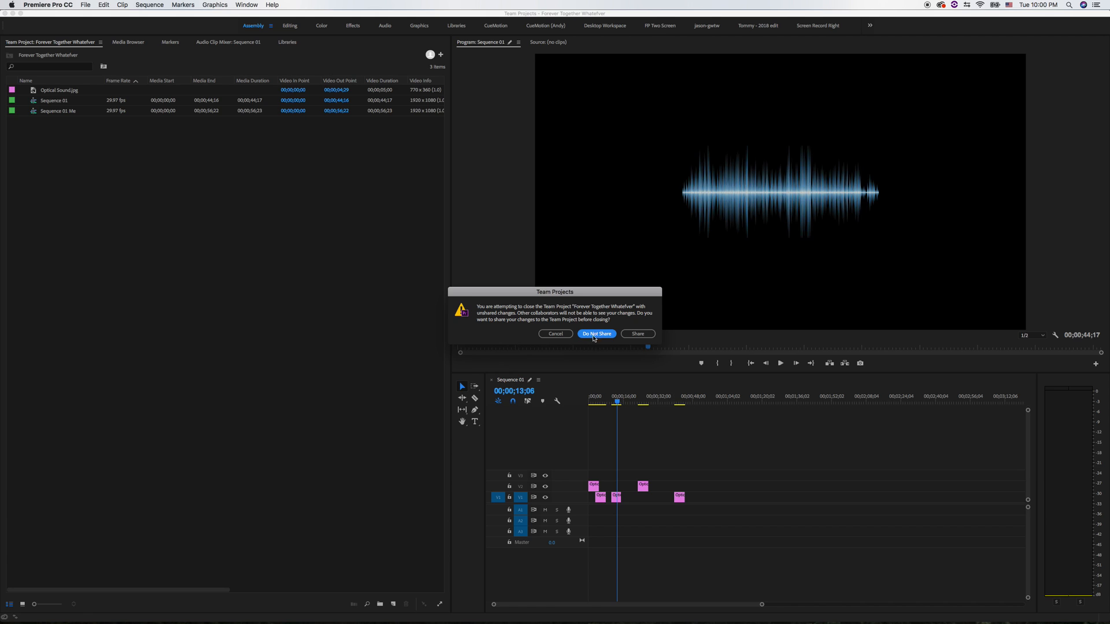
mouse_move(657, 485)
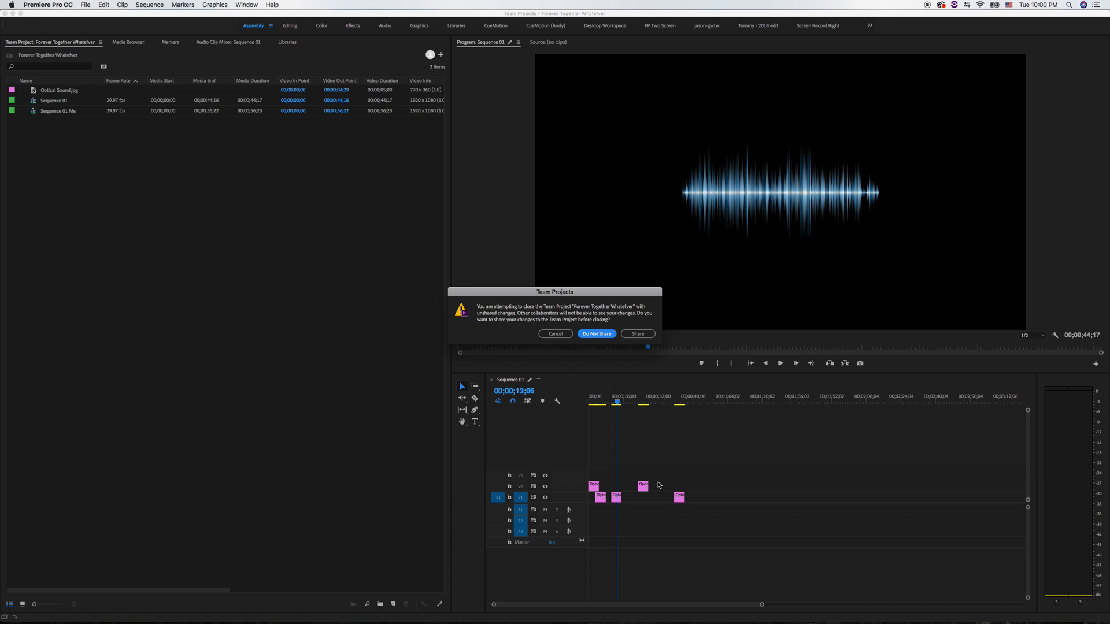
mouse_move(660, 482)
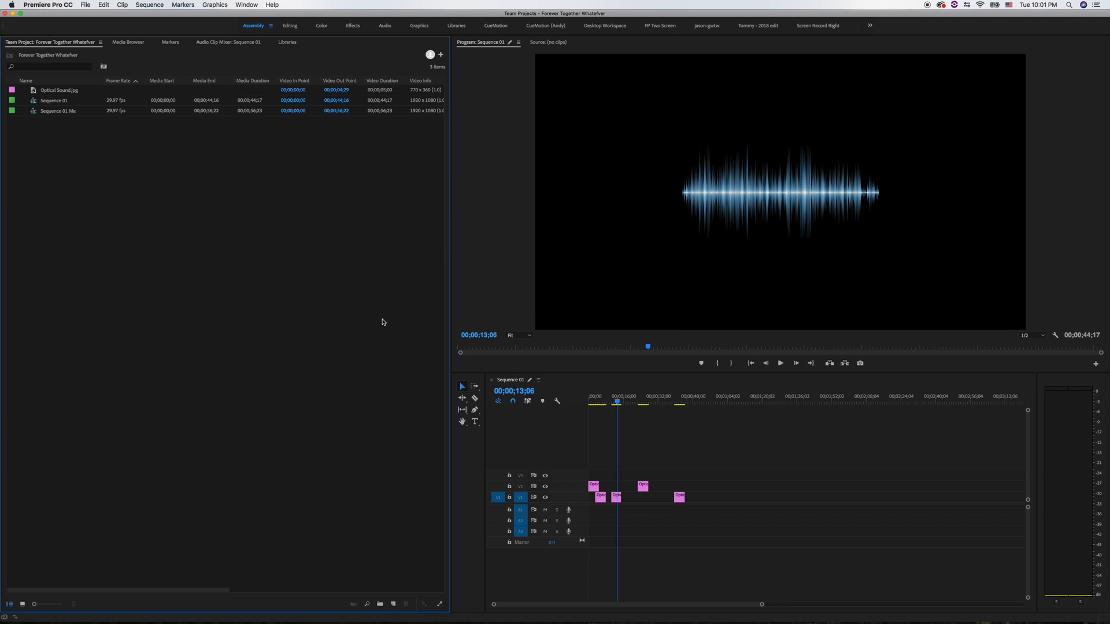
mouse_move(395, 346)
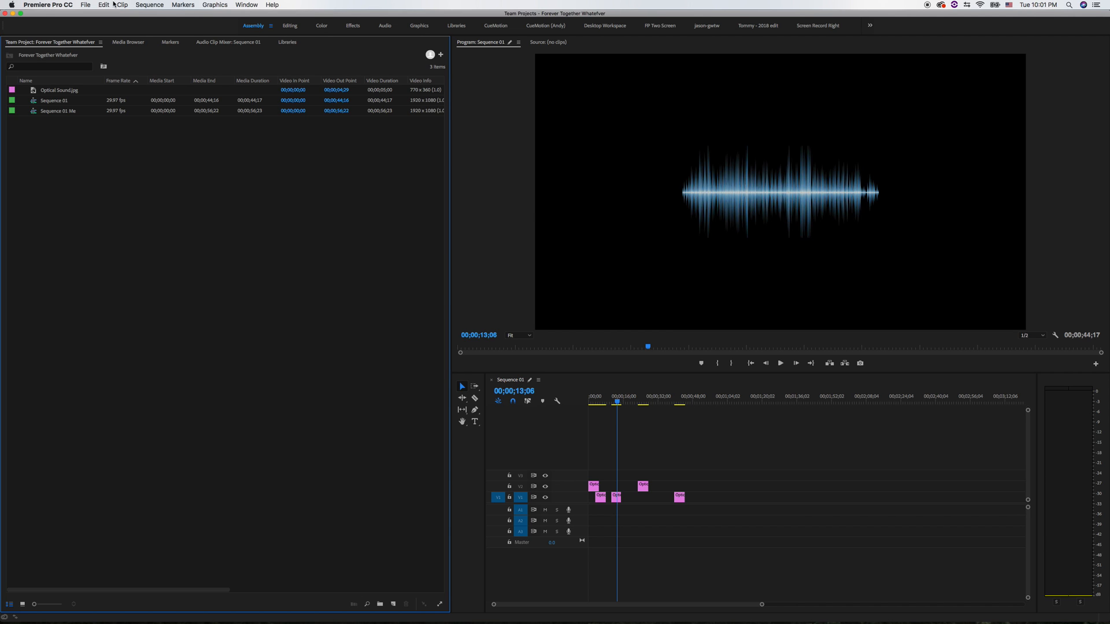
- Open the File menu with the team project and Sequence 01 still open
click(85, 5)
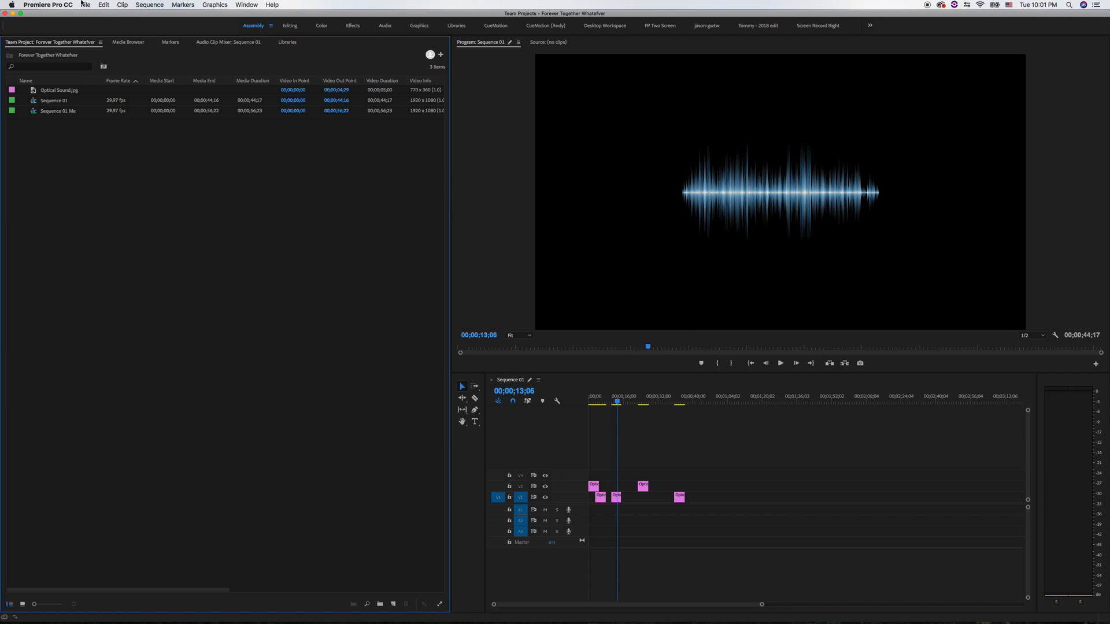
click(85, 5)
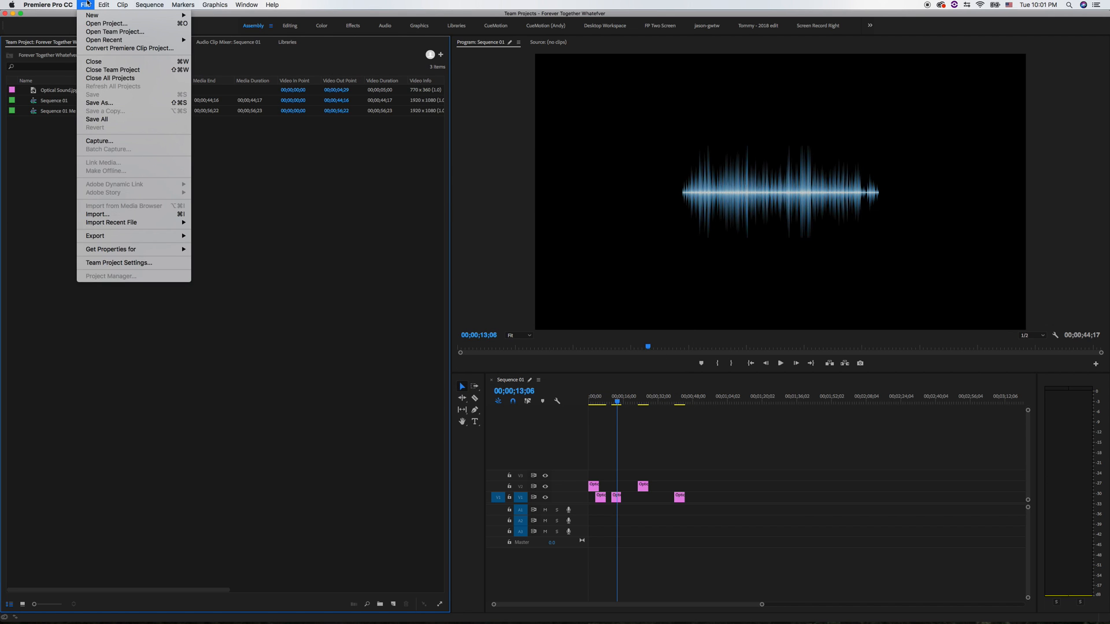
click(103, 5)
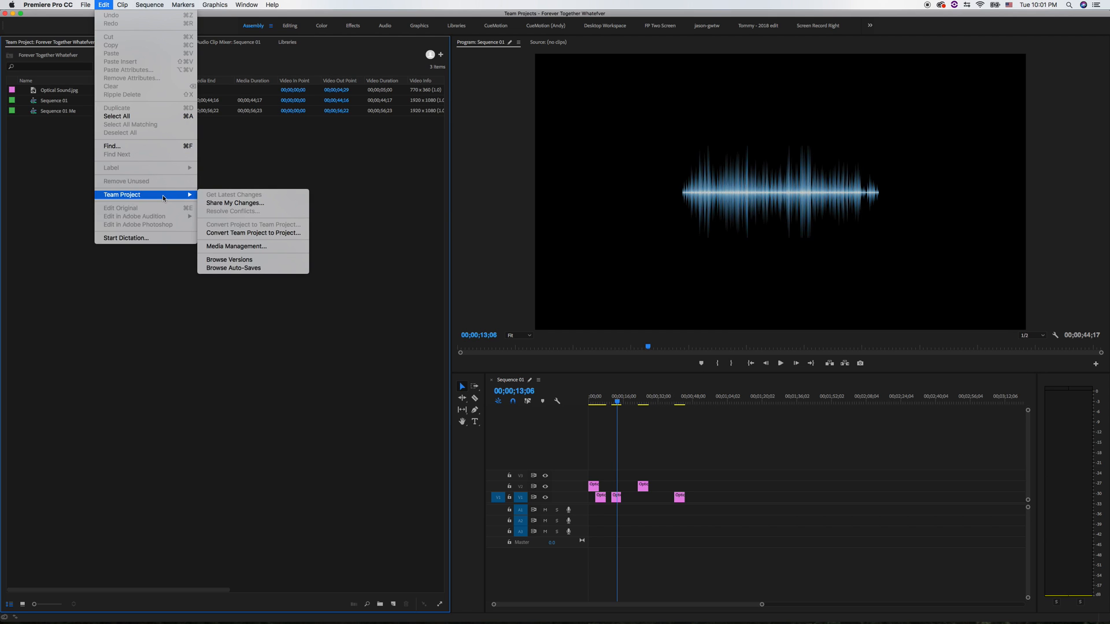
mouse_move(253, 233)
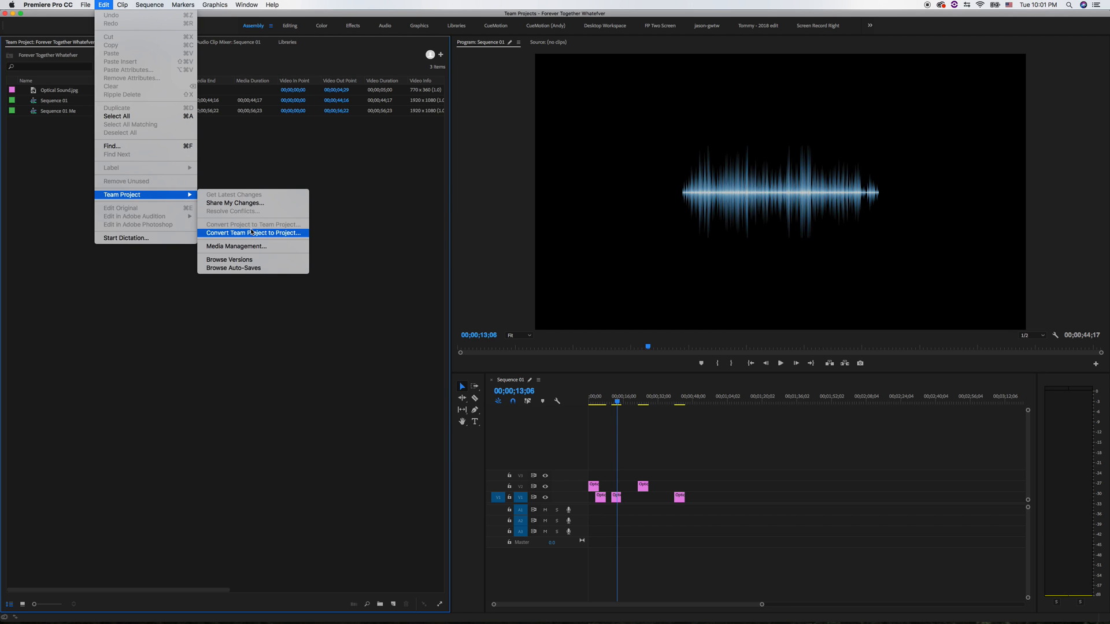
mouse_move(261, 239)
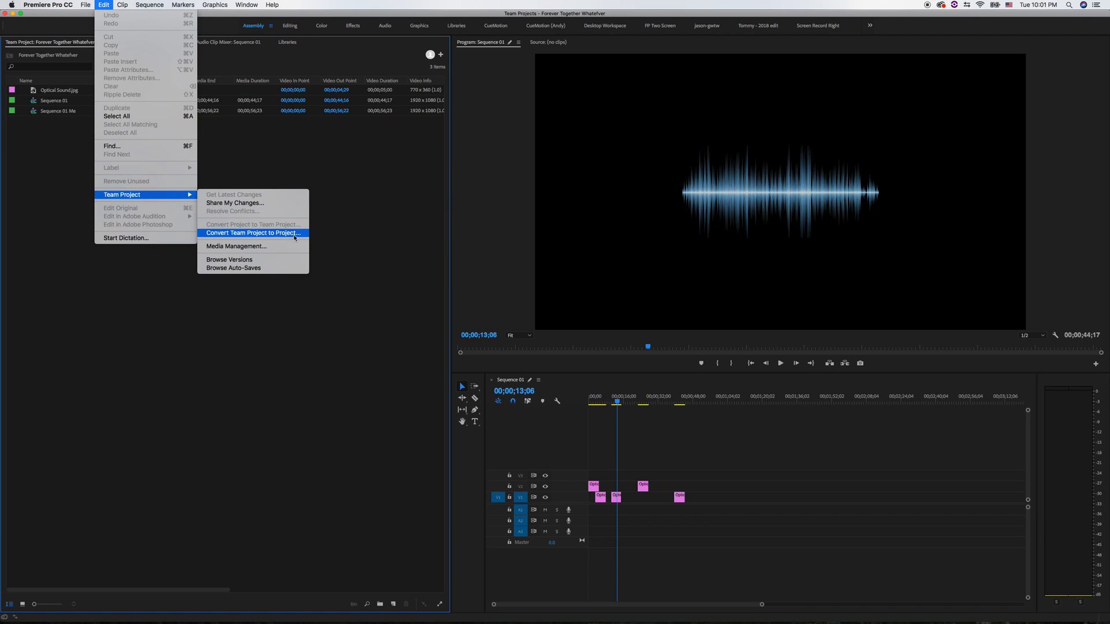
mouse_move(244, 246)
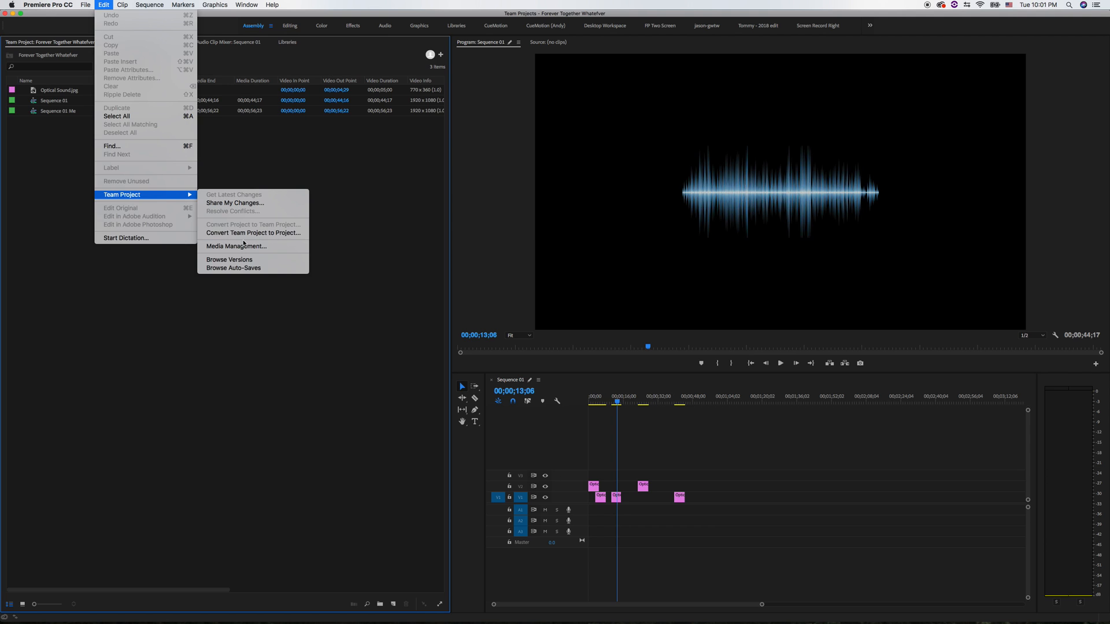
mouse_move(233, 268)
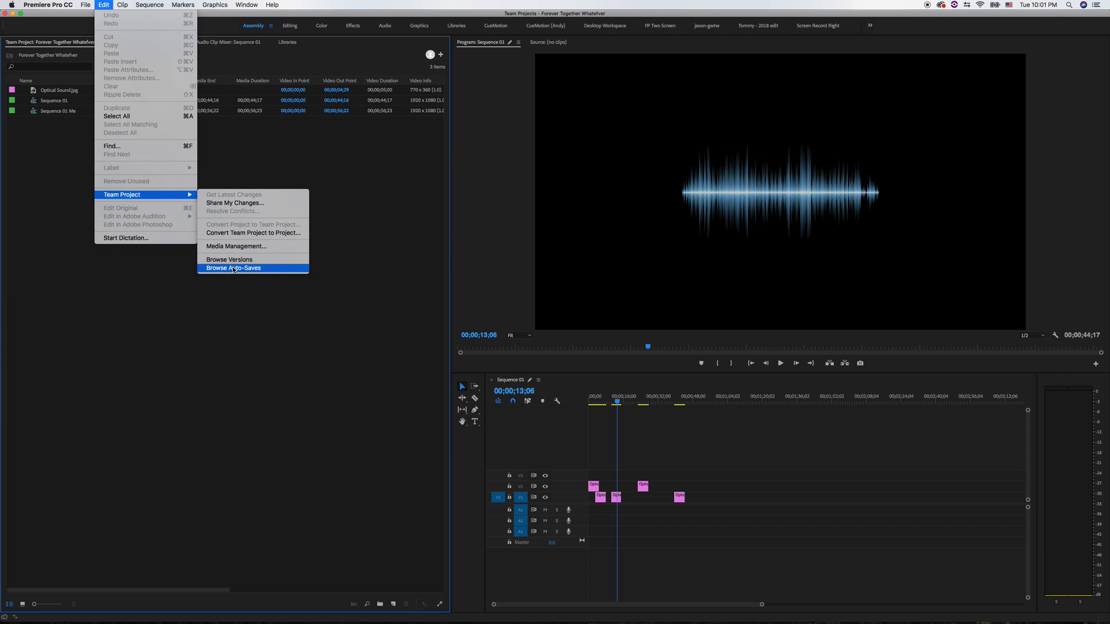
click(667, 432)
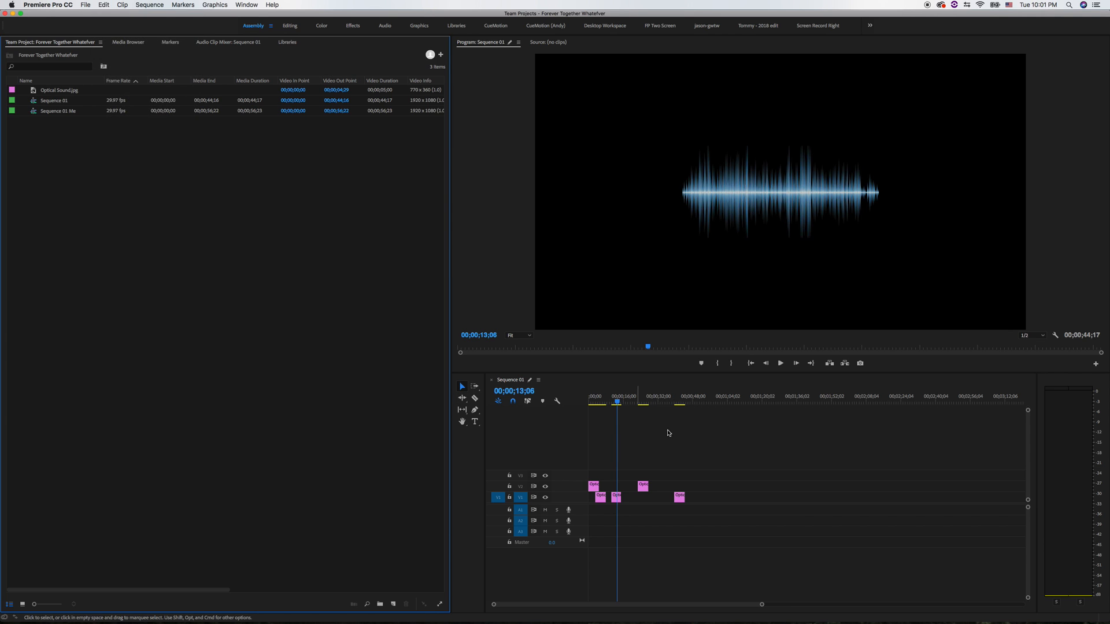